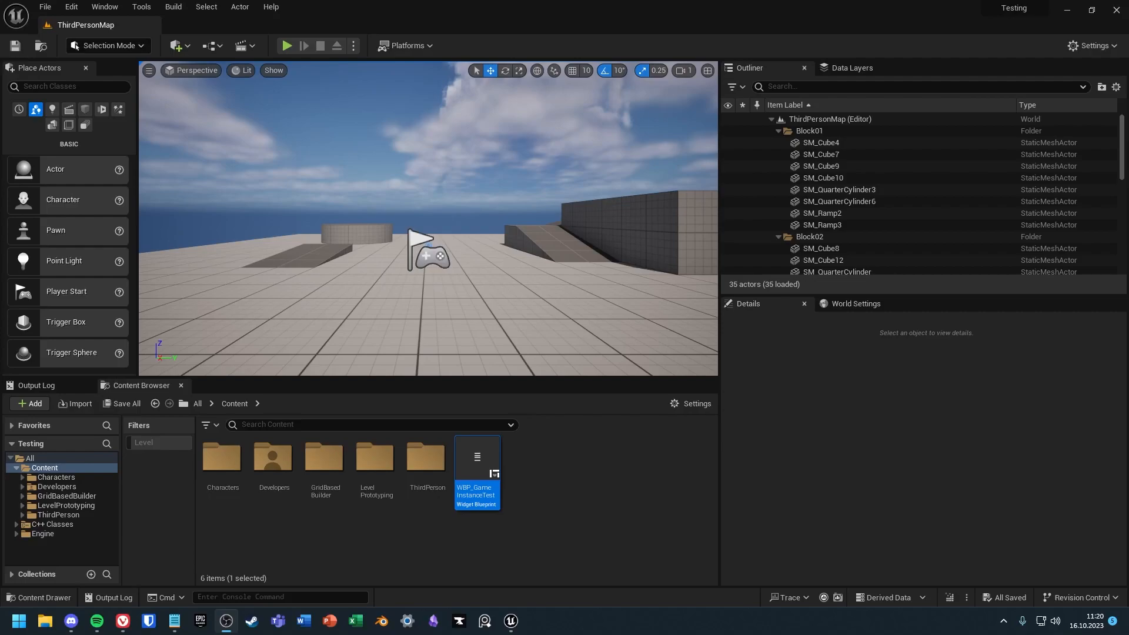
mouse_move(670, 574)
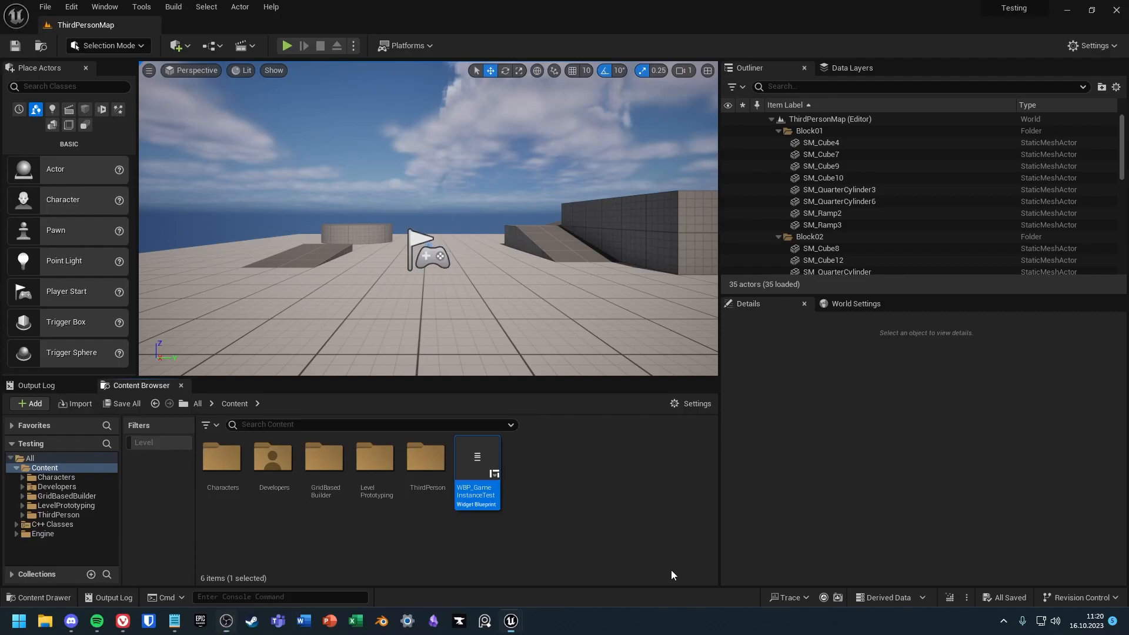
Play the level, raise the score, and reload the level to confirm the score resets
left_click(621, 486)
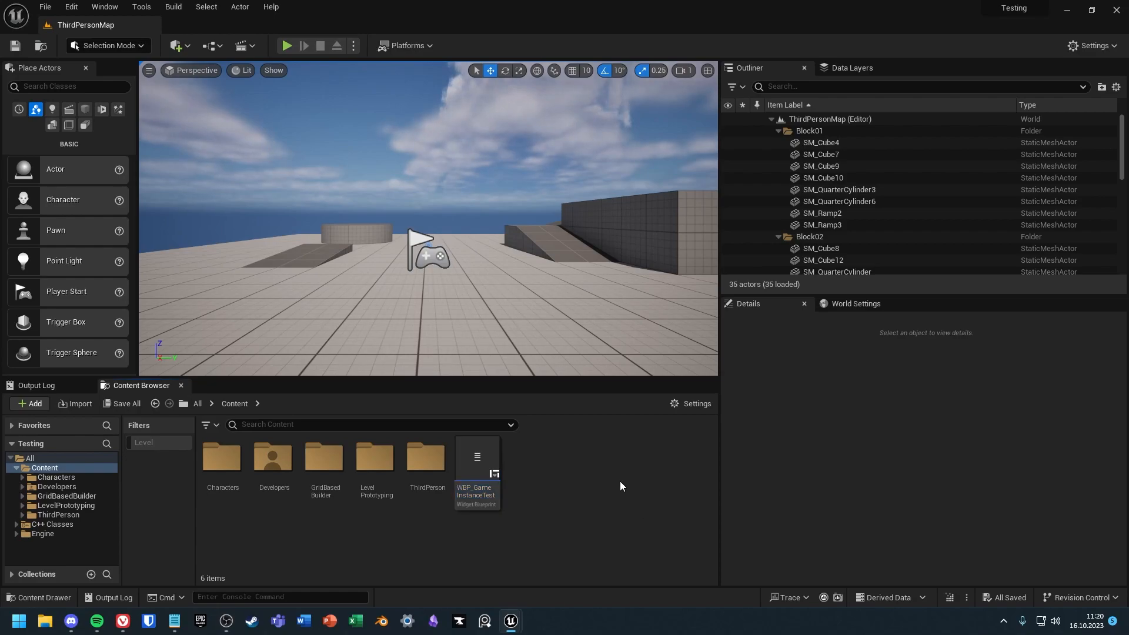
left_click(286, 45)
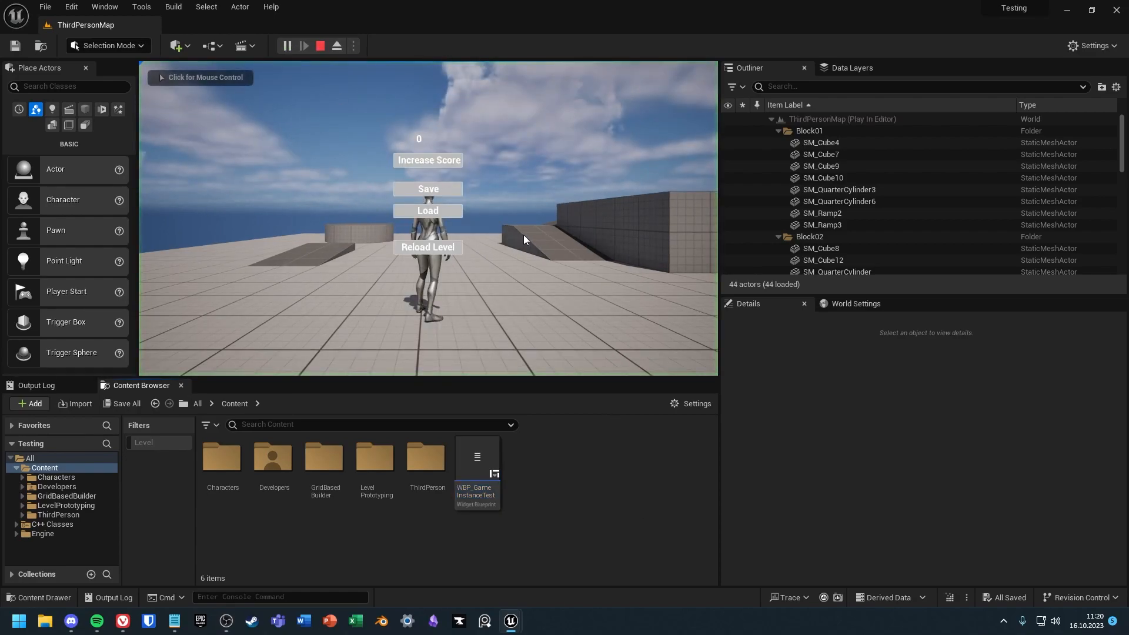
left_click(427, 160)
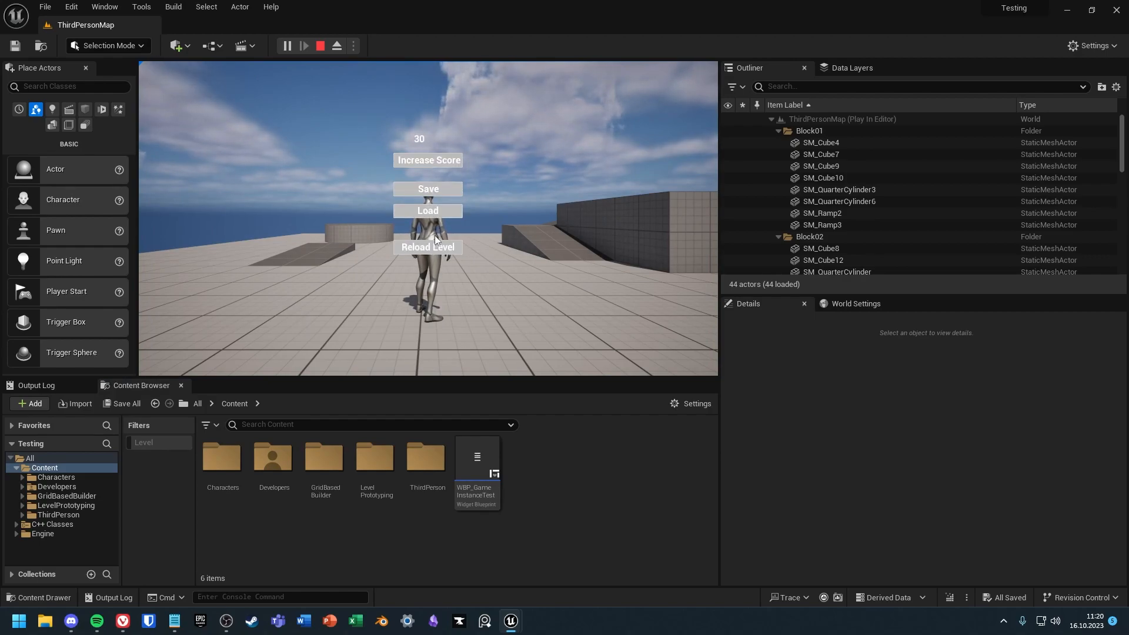
left_click(427, 246)
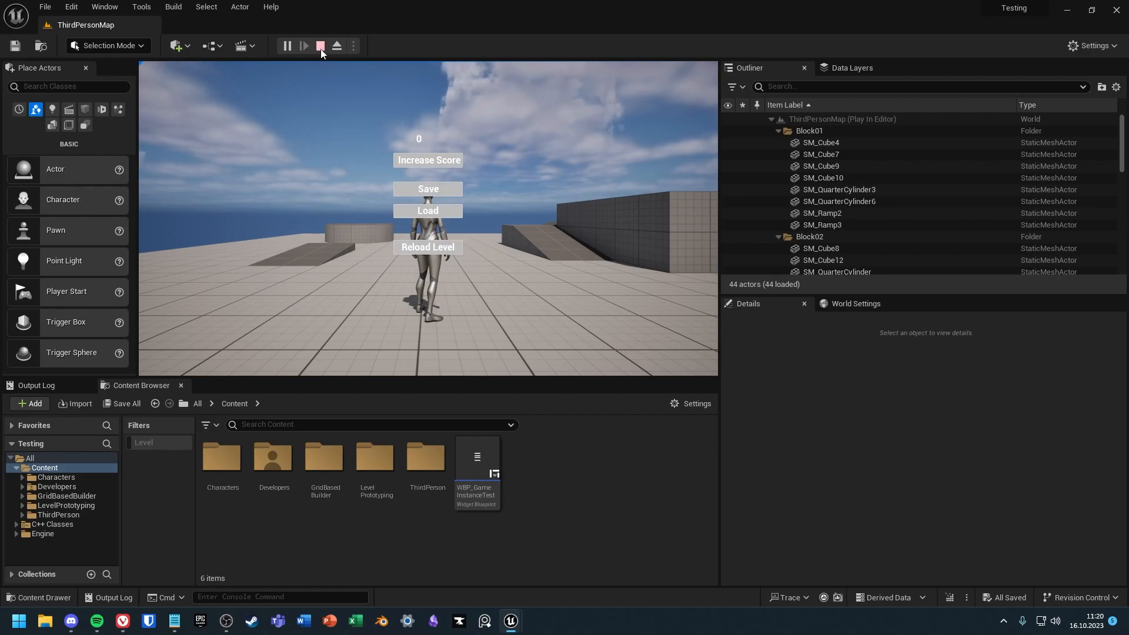
left_click(320, 45)
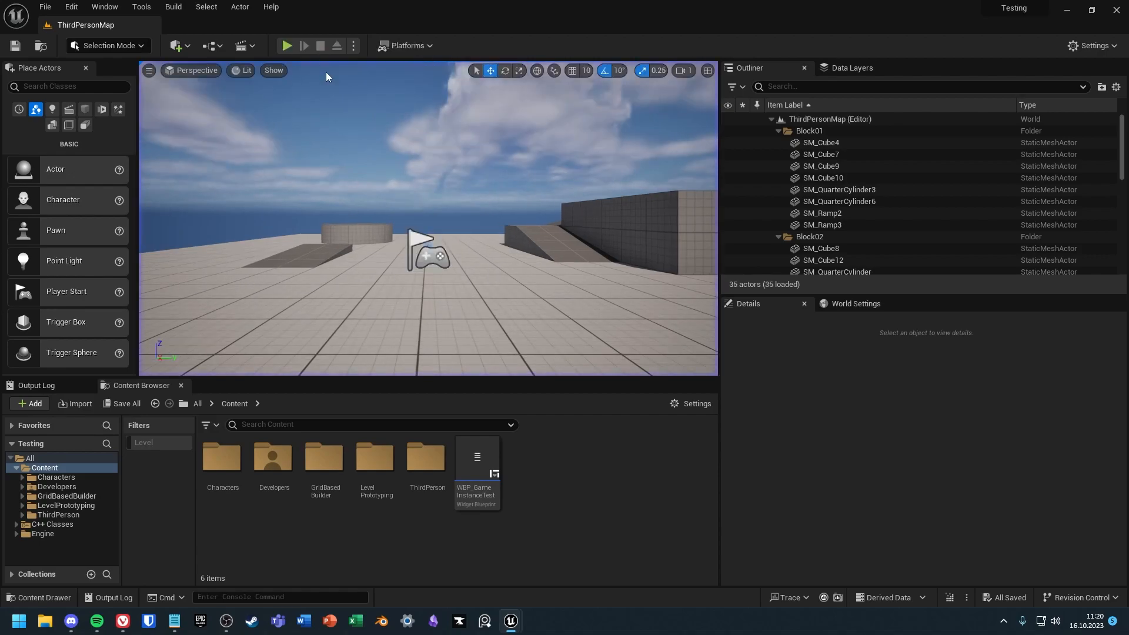
Inspect WBP_GameInstanceTest's button layout, event graph and Update Score function
double_click(476, 464)
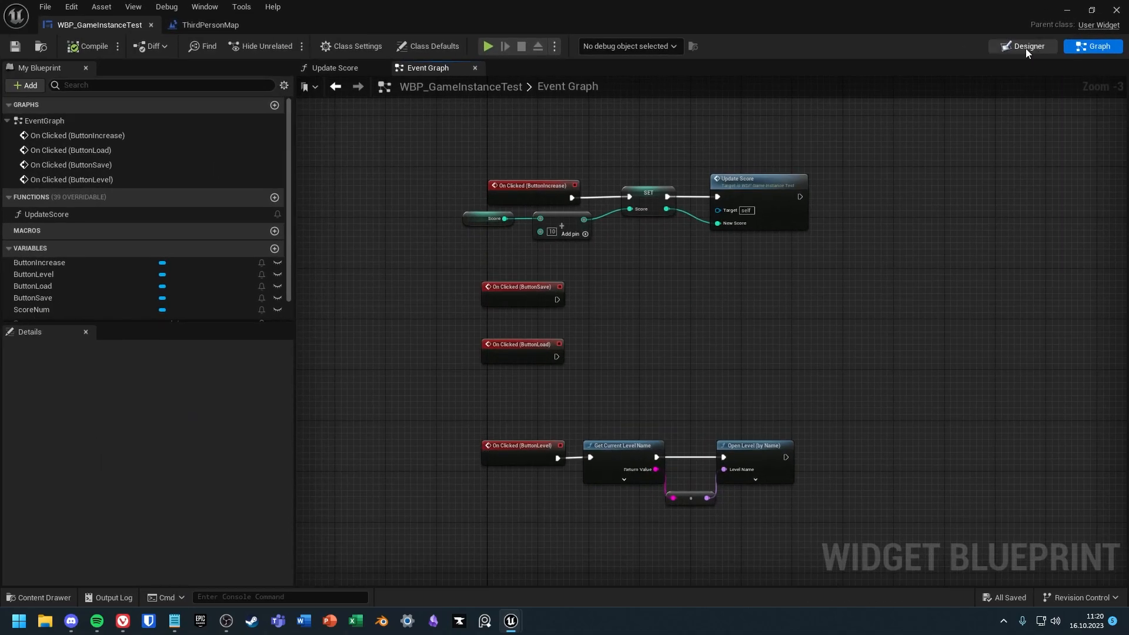
left_click(1026, 46)
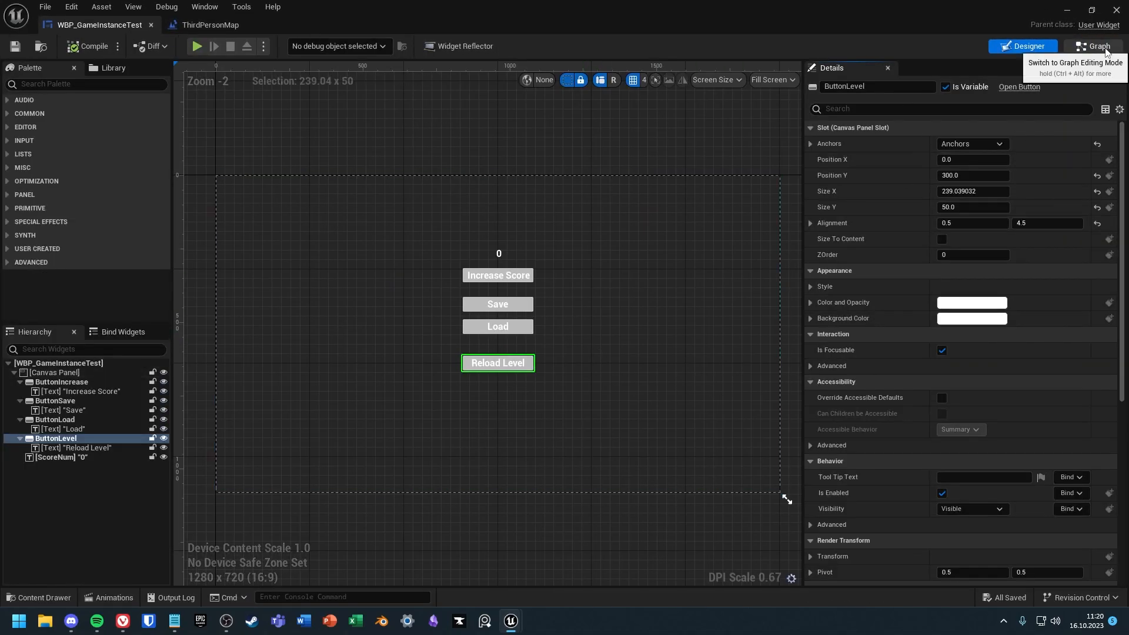
left_click(1095, 46)
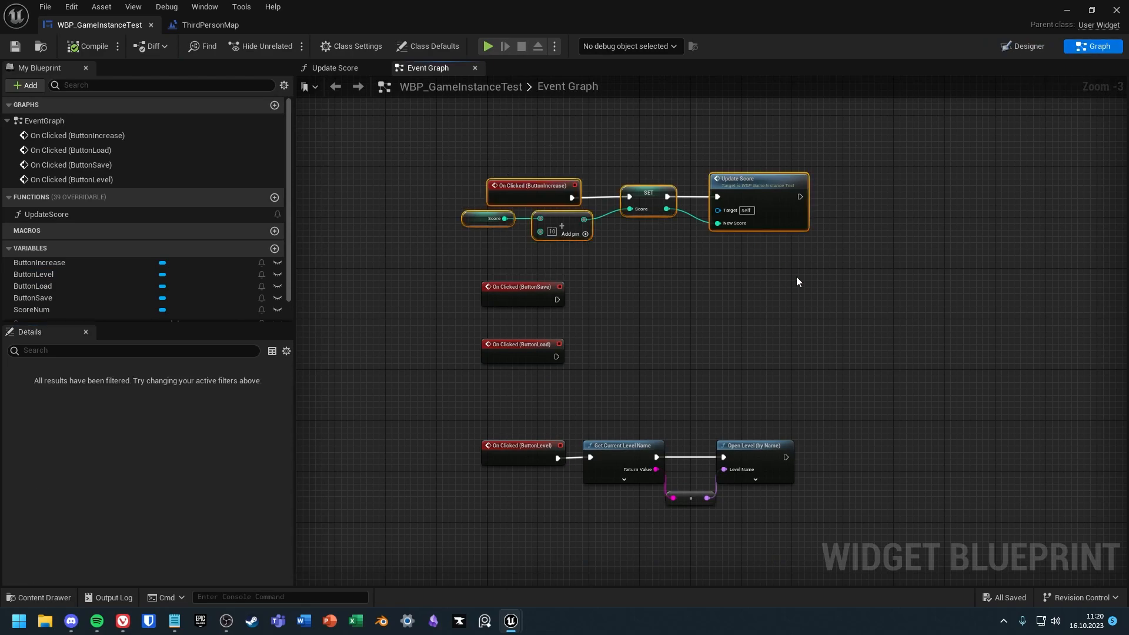
left_click(334, 67)
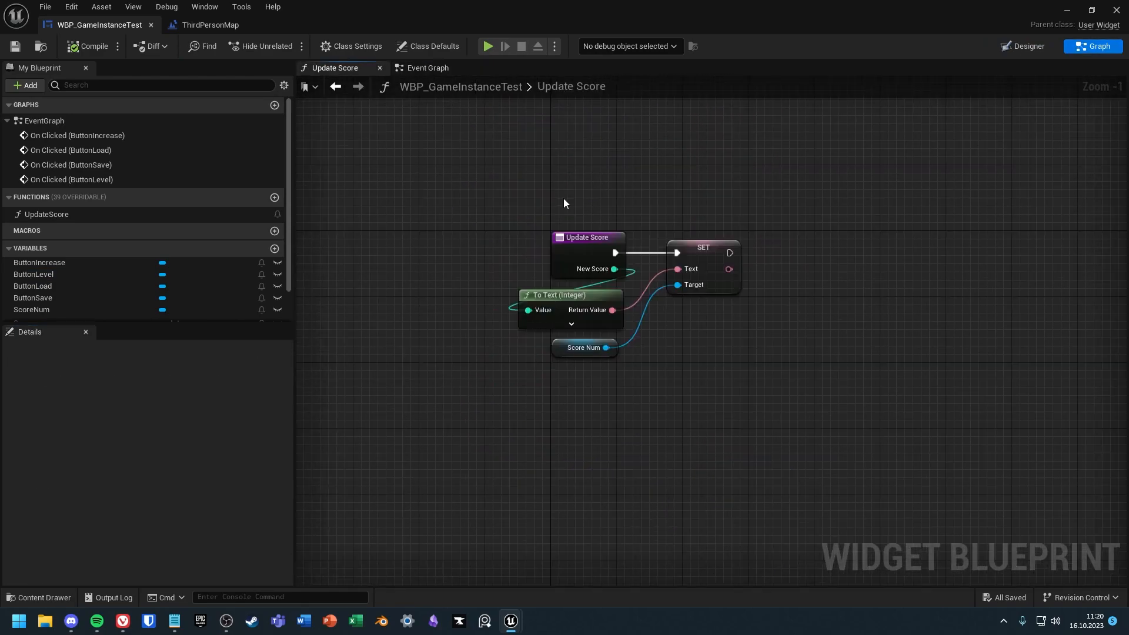
left_click(427, 67)
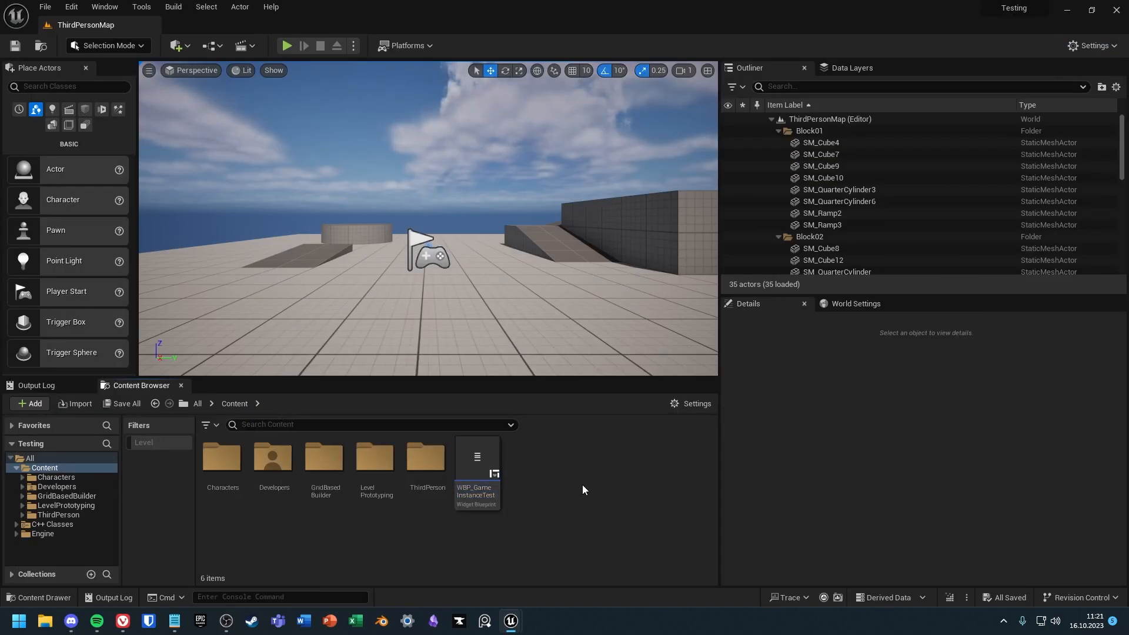
Create a GameInstance-based Blueprint class named BP_MainGameInstance in the Content folder
left_click(30, 403)
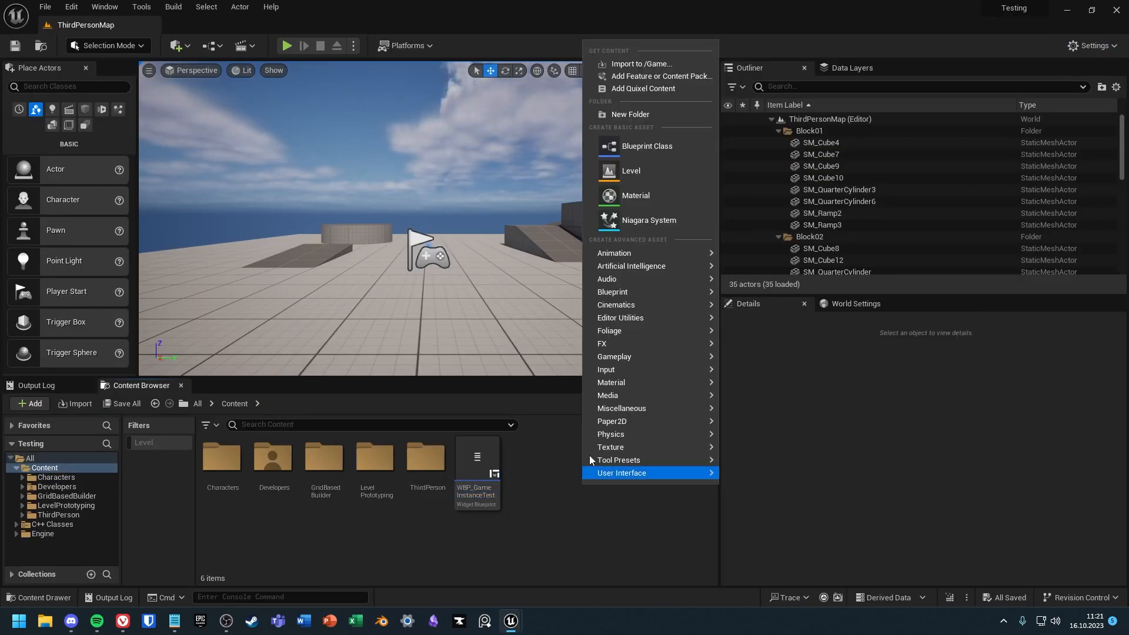
left_click(646, 147)
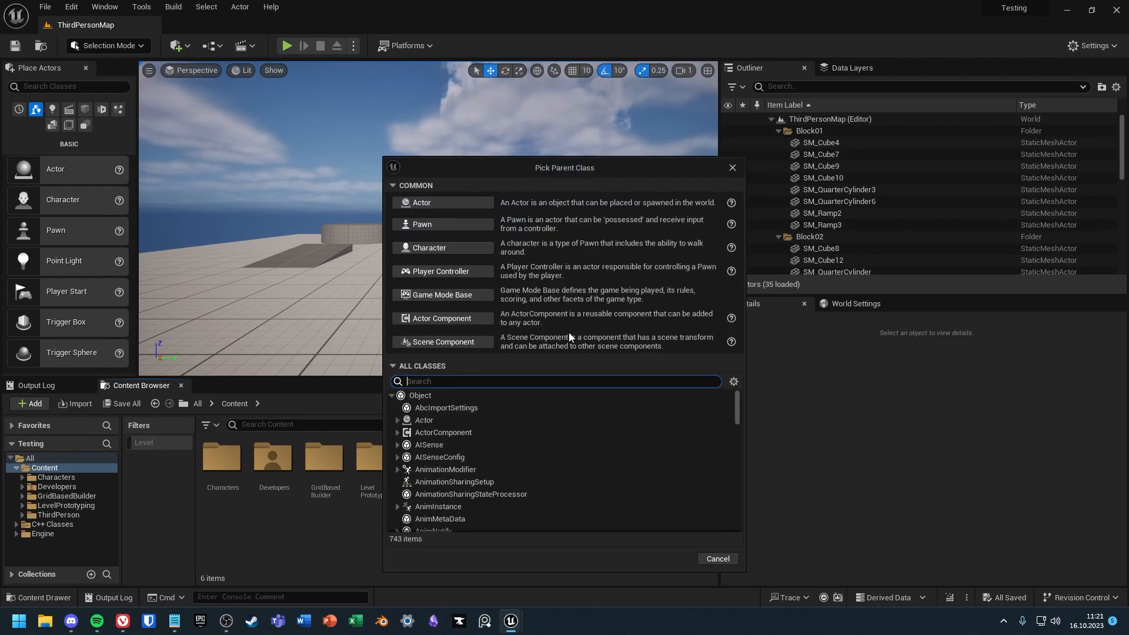
type("game insta")
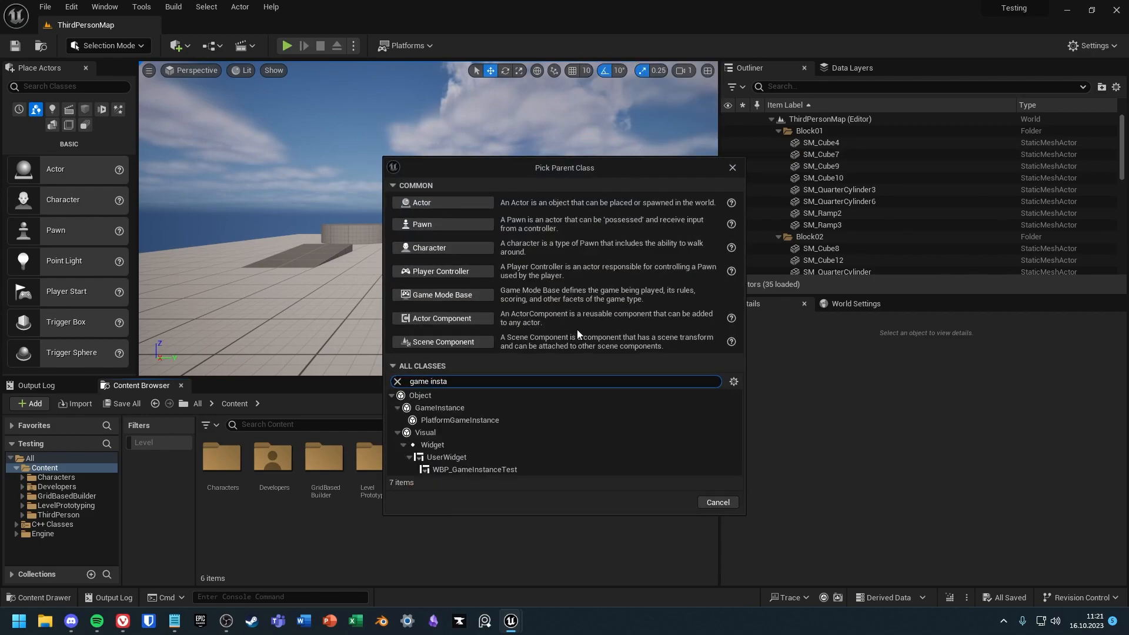
left_click(439, 407)
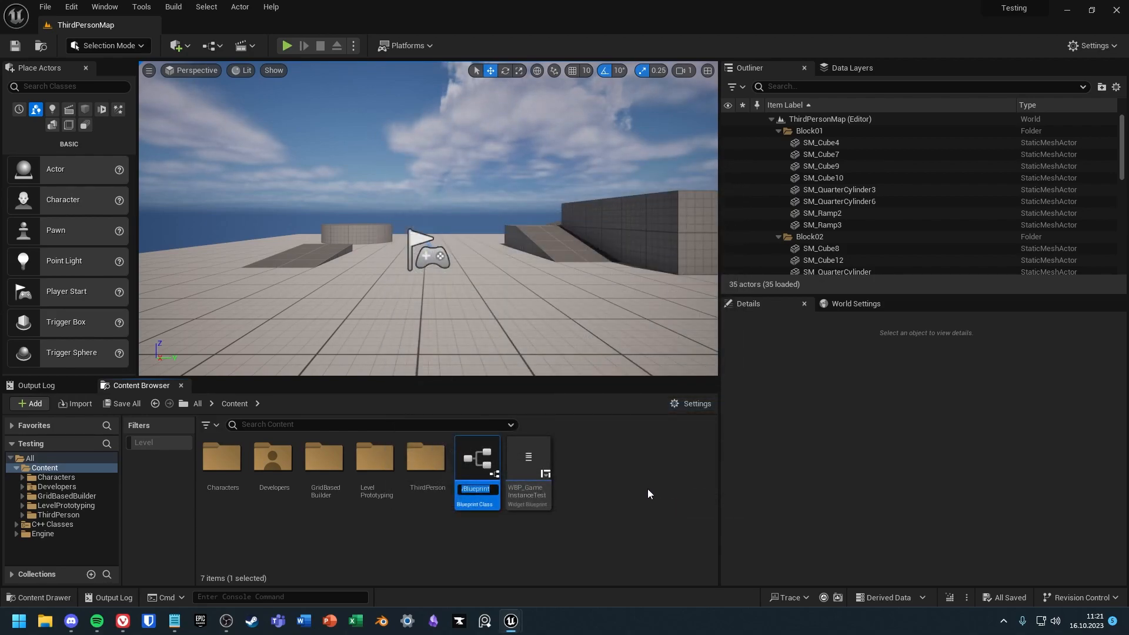
type("BP_M")
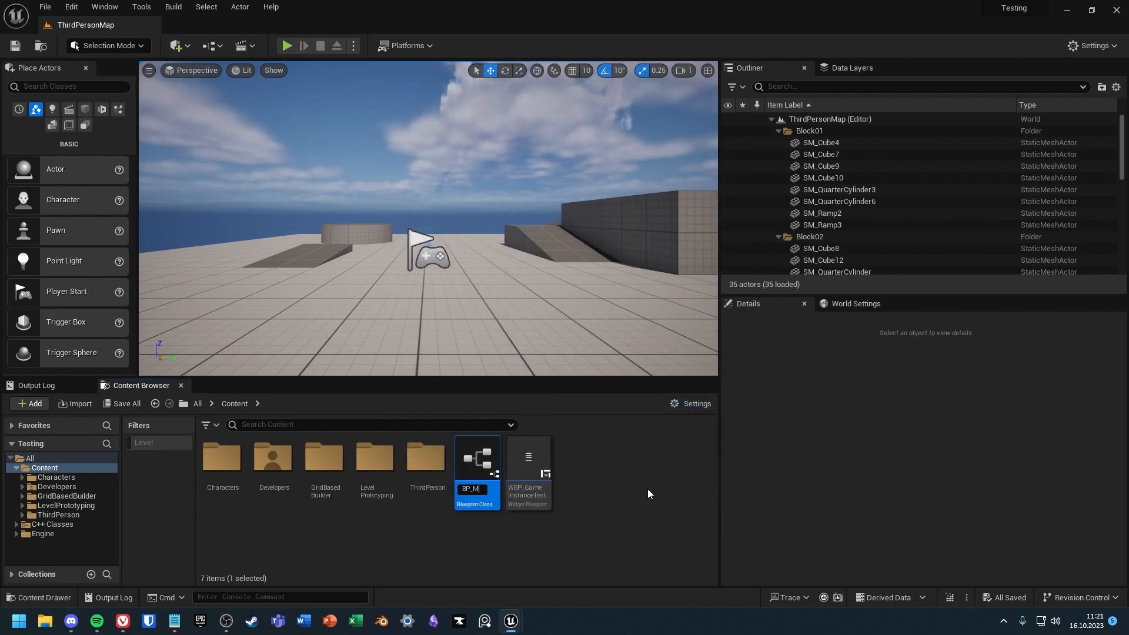
type("einstance")
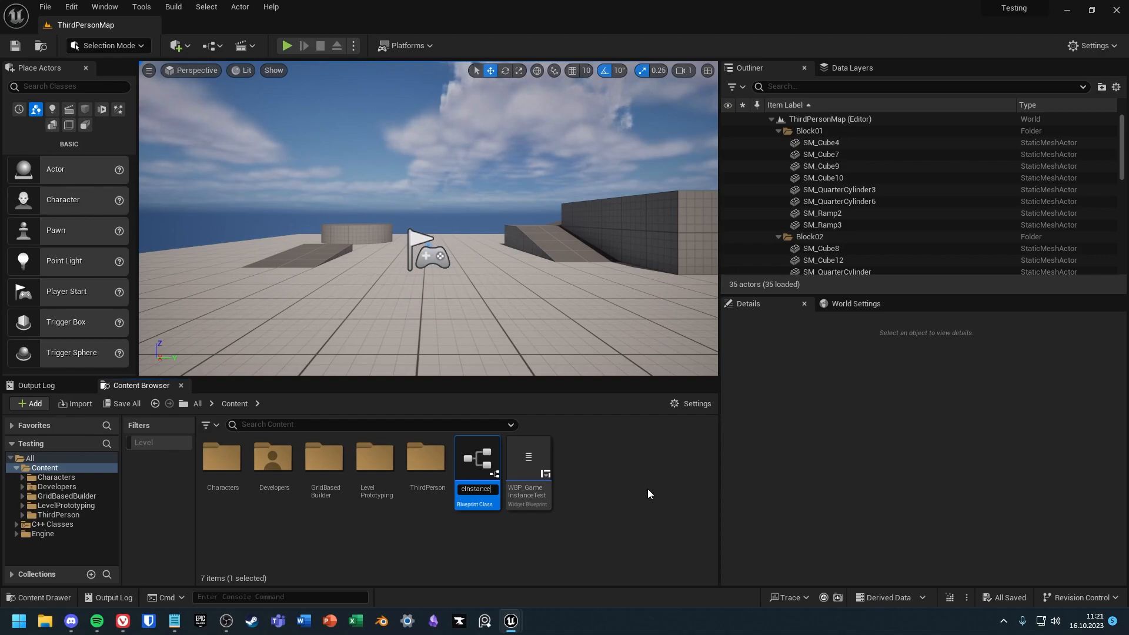
left_click(44, 6)
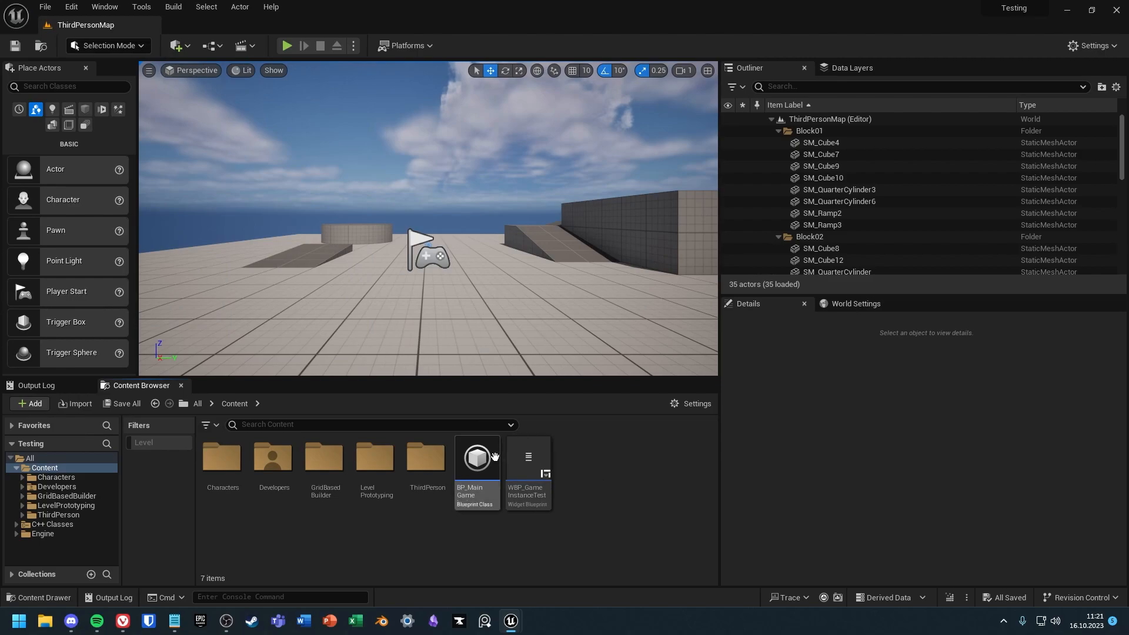
Add an instance-editable SavedScore variable to BP_MainGameInstance and compile it
double_click(475, 458)
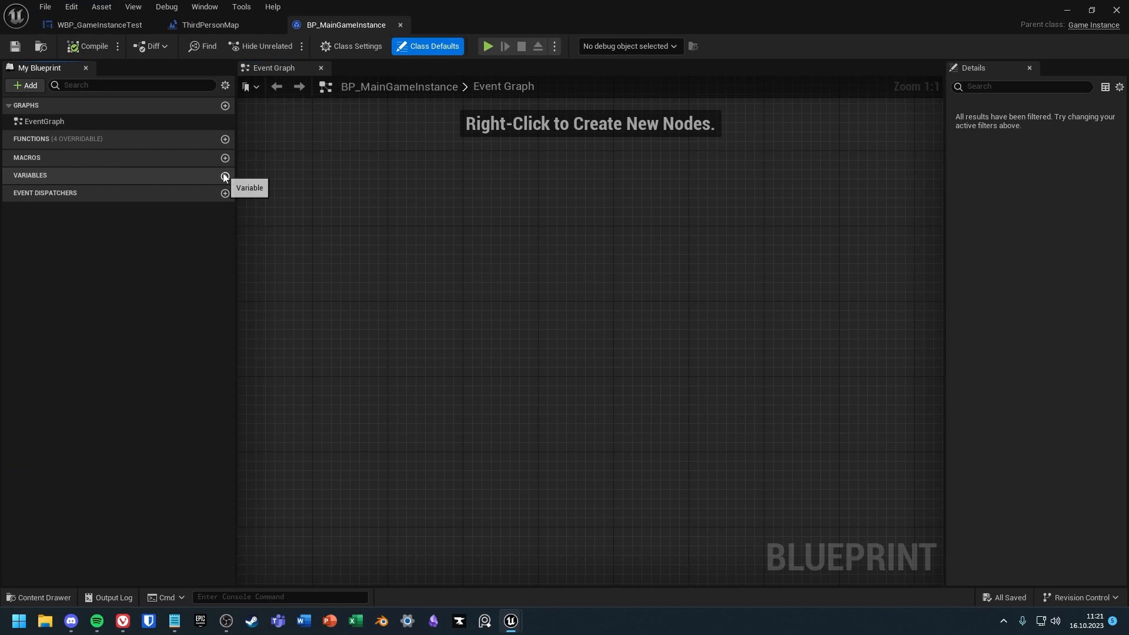
left_click(225, 175)
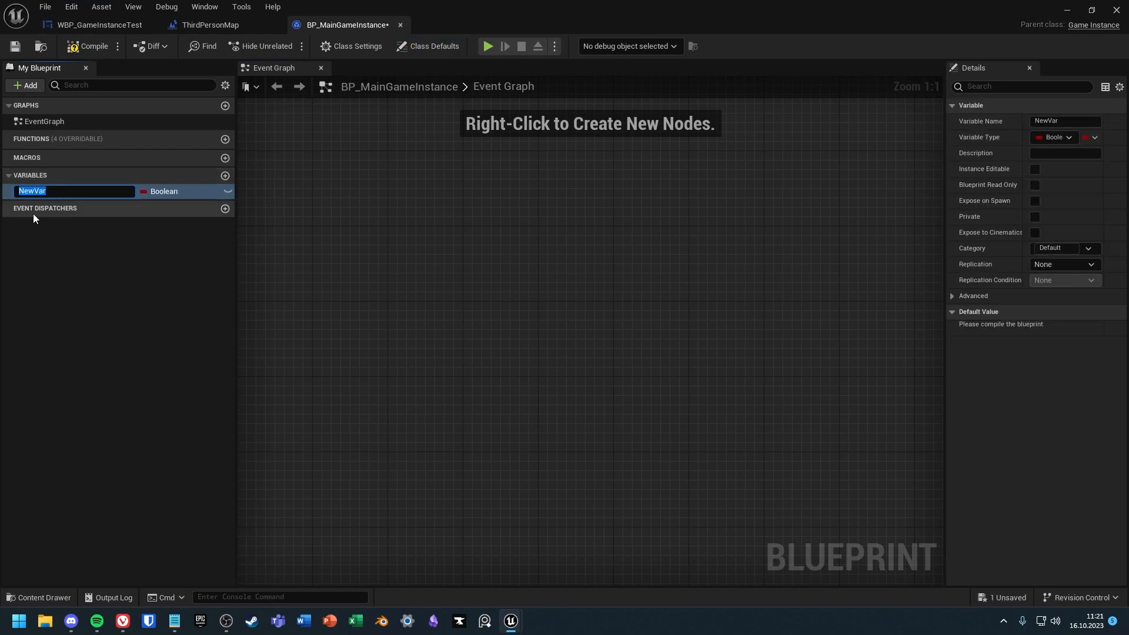
type("Sa")
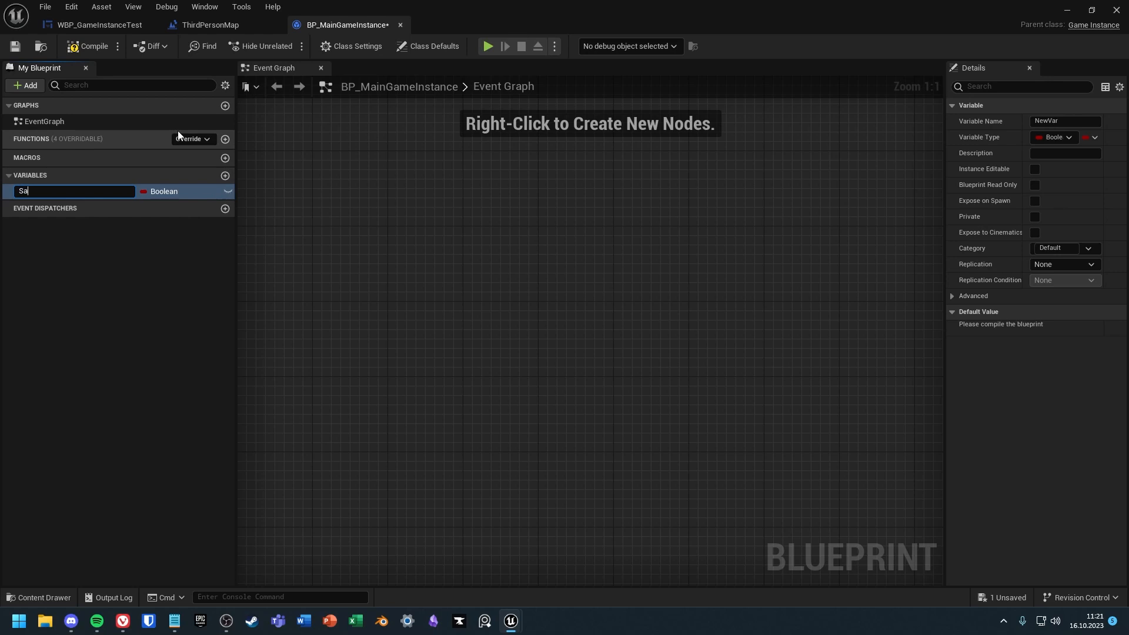
type("SavedScore")
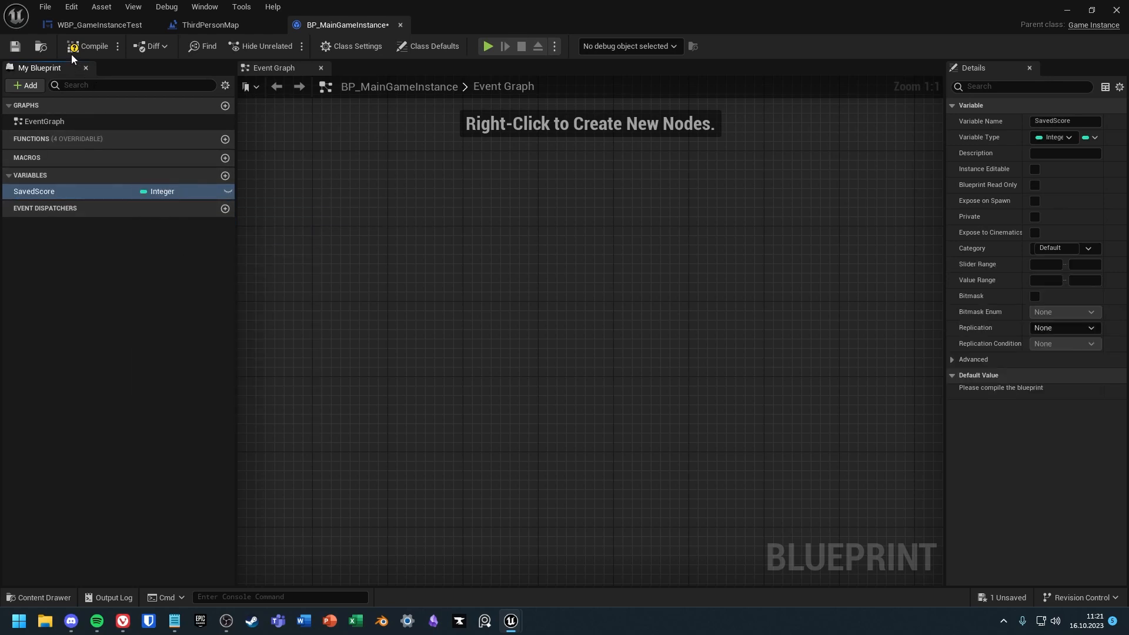
left_click(92, 46)
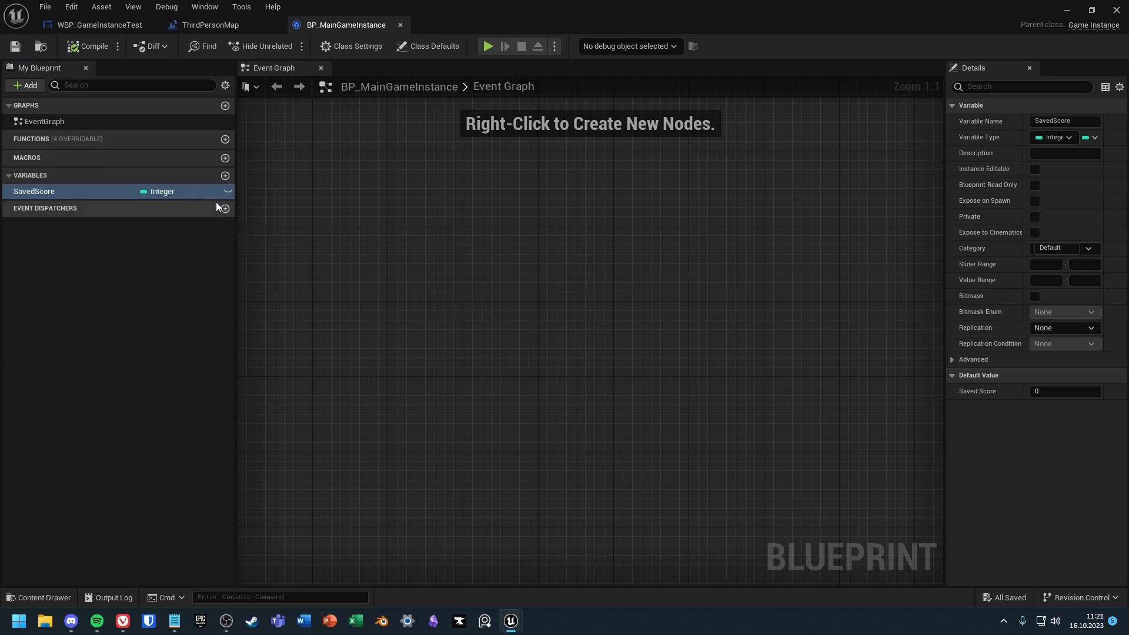
left_click(1035, 169)
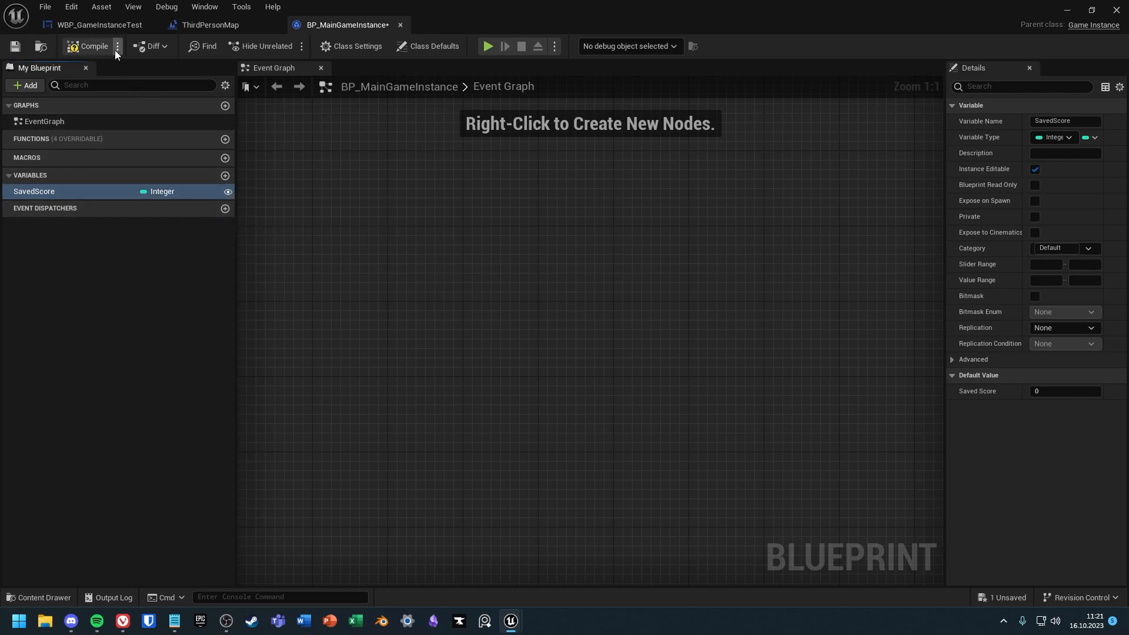
left_click(87, 46)
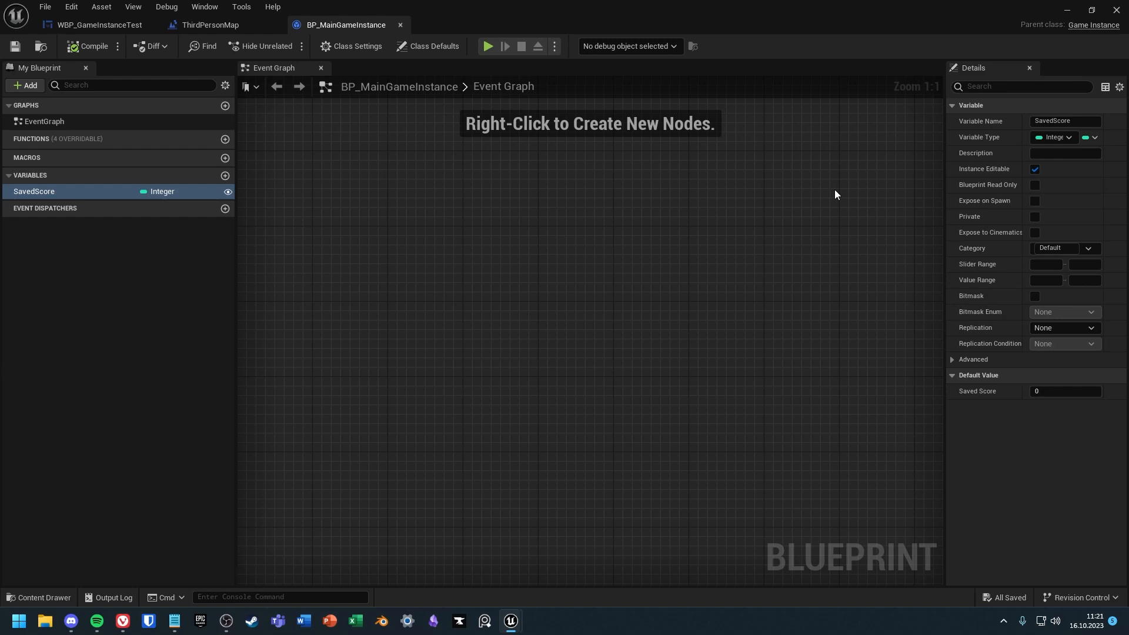
mouse_move(1059, 29)
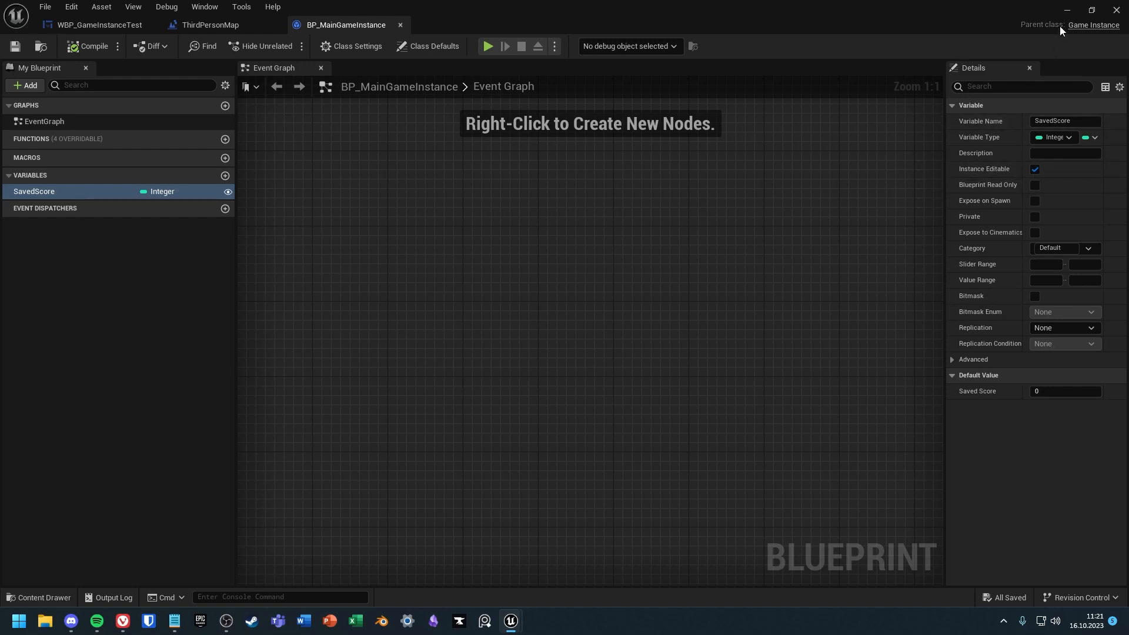
Set the Game Instance Class to BP_MainGameInstance in Project Settings, then close the window
left_click(209, 25)
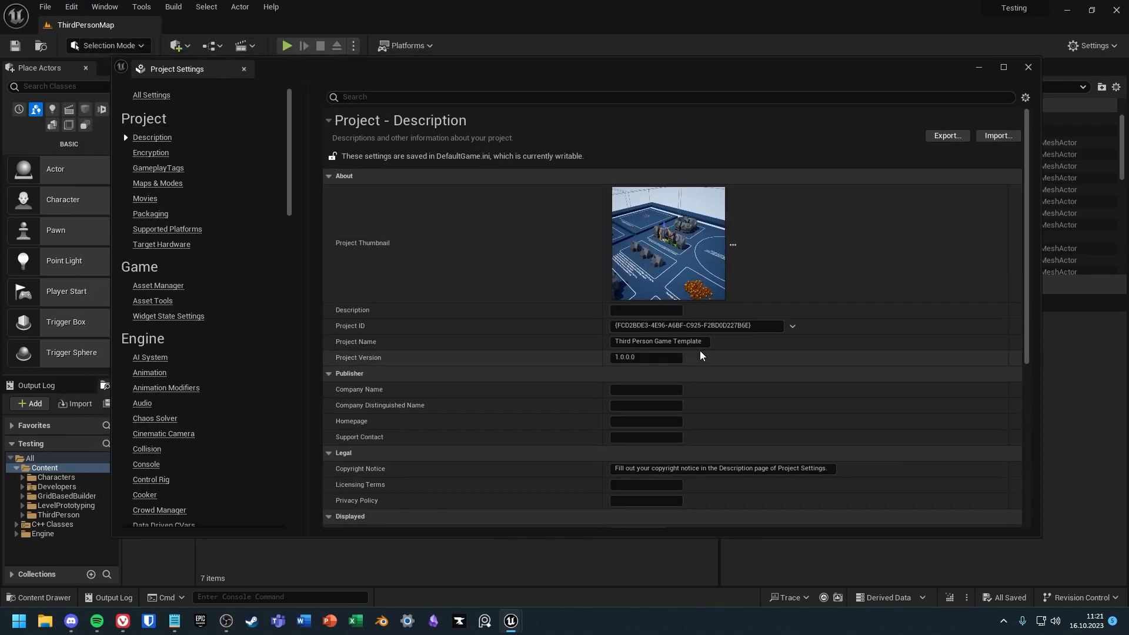
type("game instance")
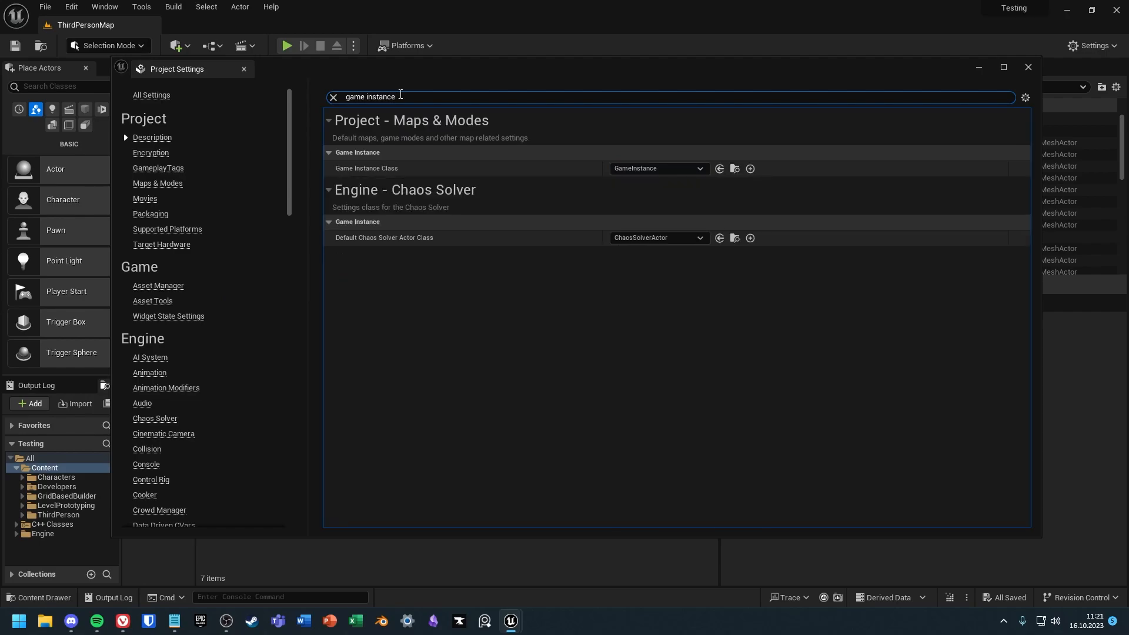
mouse_move(374, 168)
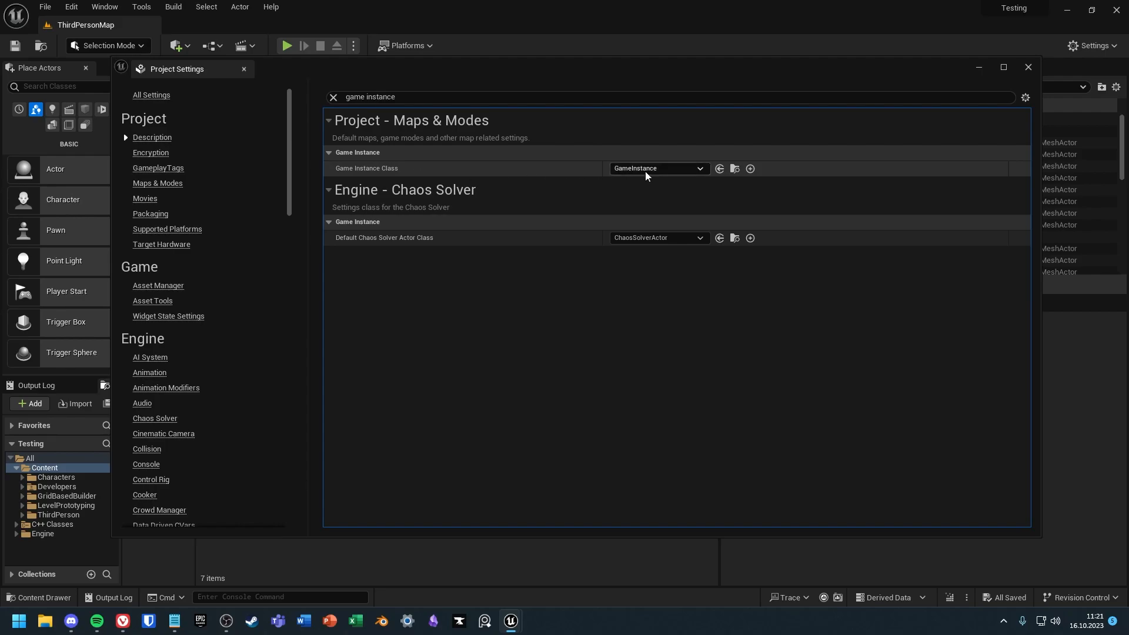
left_click(655, 167)
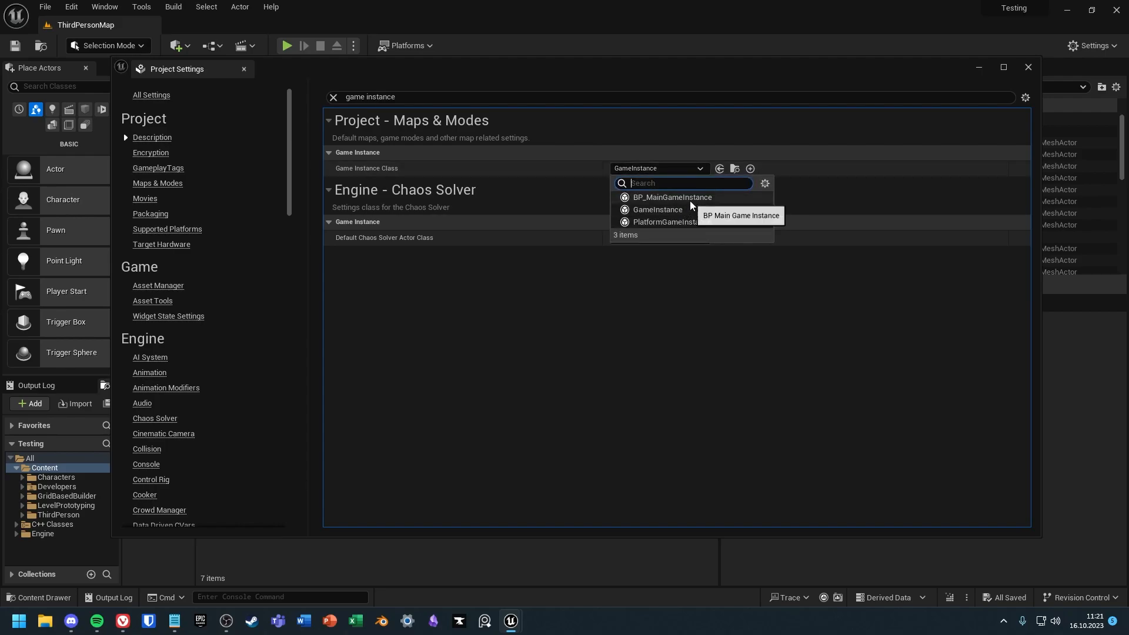
left_click(670, 198)
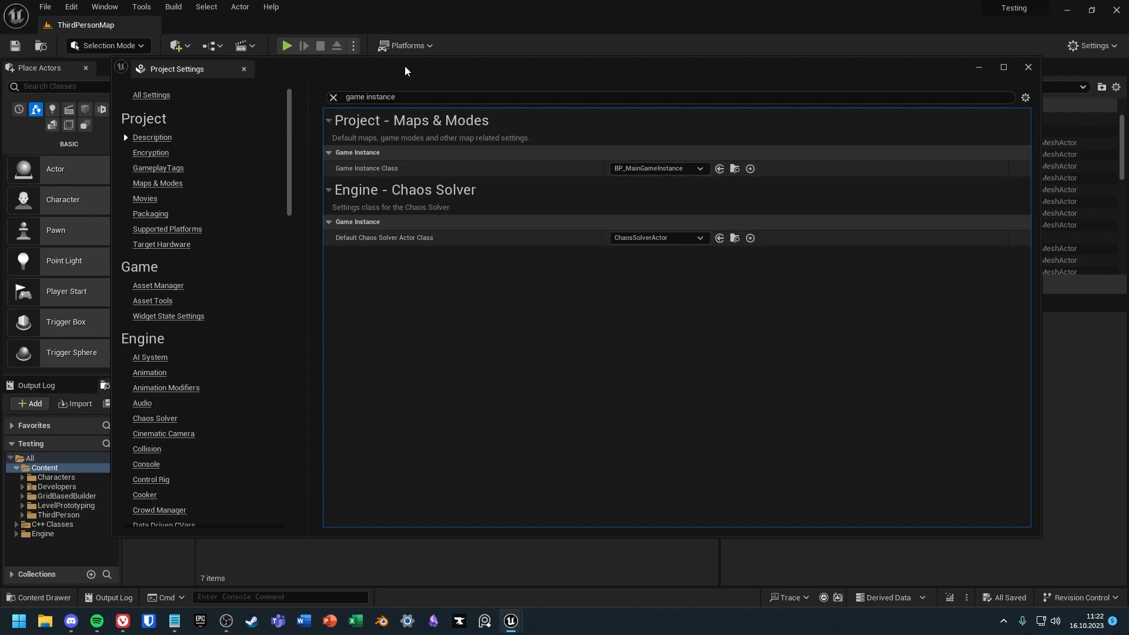
left_click(1027, 67)
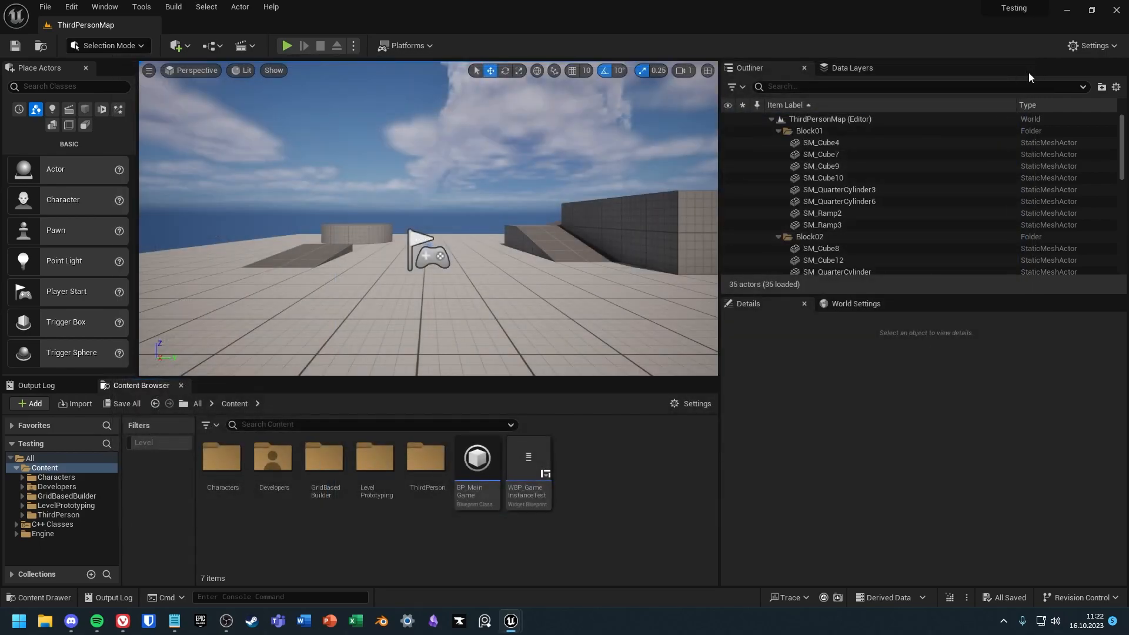
mouse_move(635, 490)
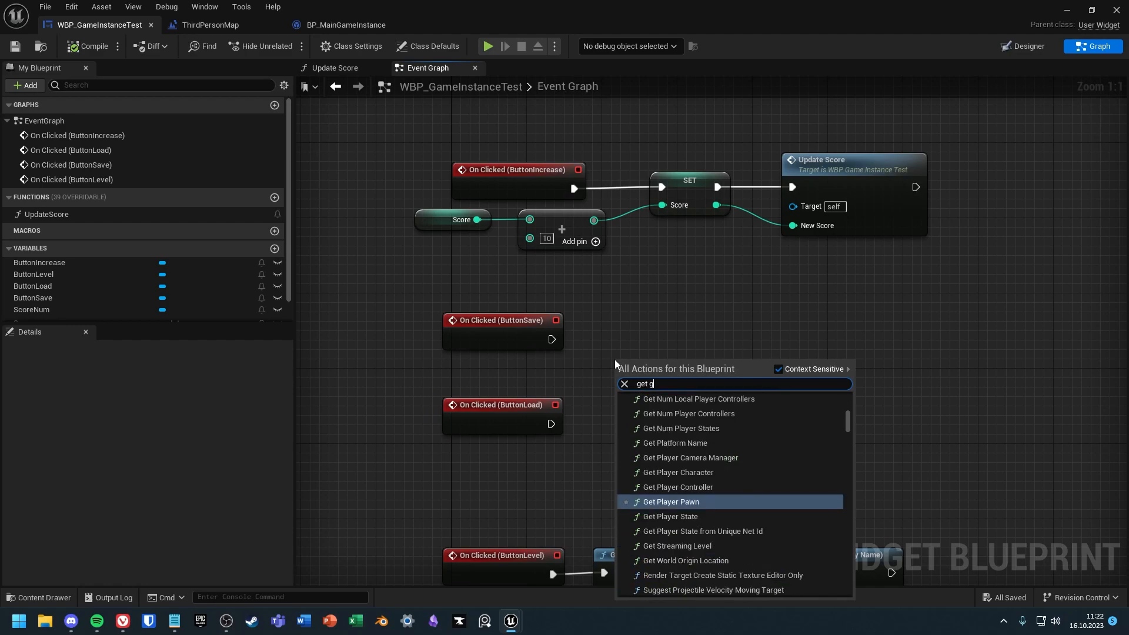
Wire the Save click through Get Game Instance and Cast To BP_MainGameInstance into Set Saved Score from Score
left_click(691, 502)
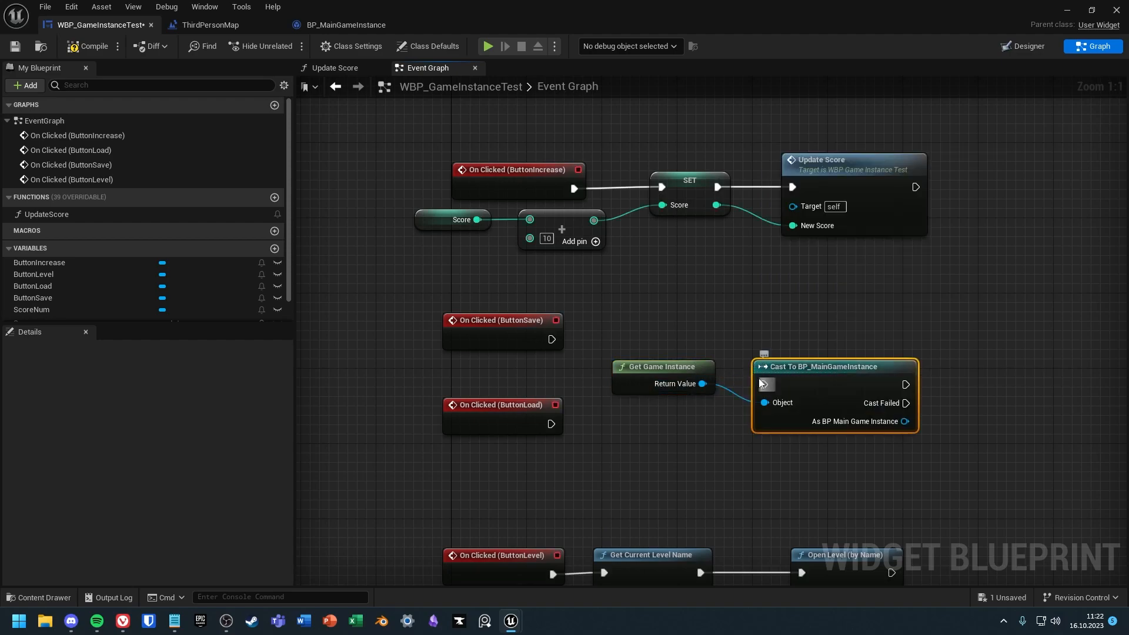
left_click_drag(835, 366, 691, 319)
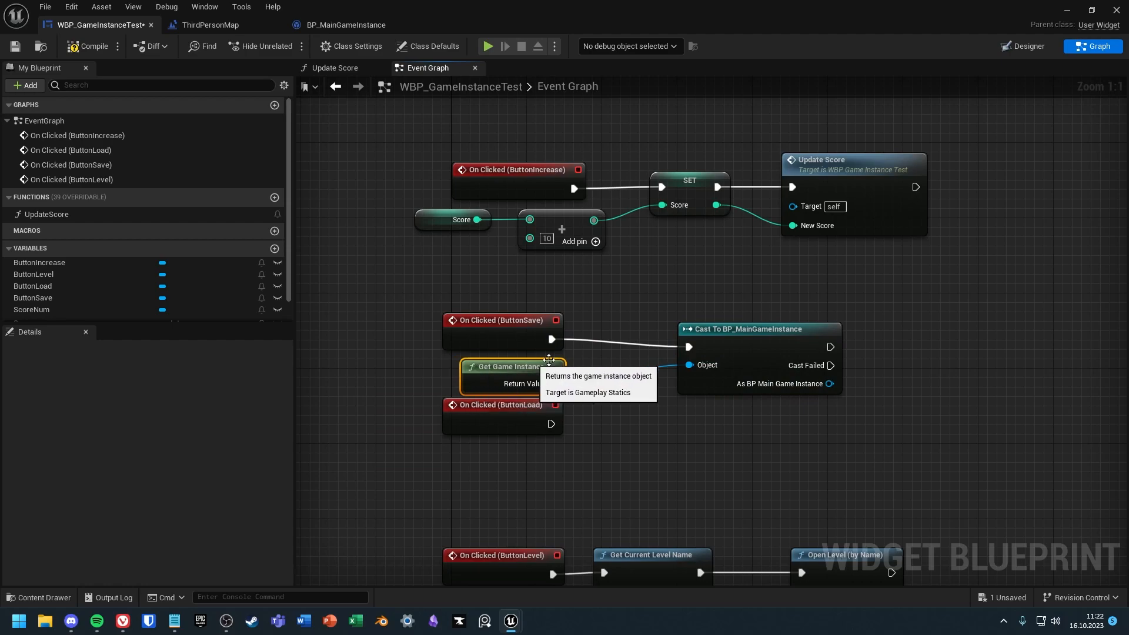
left_click_drag(547, 360, 648, 418)
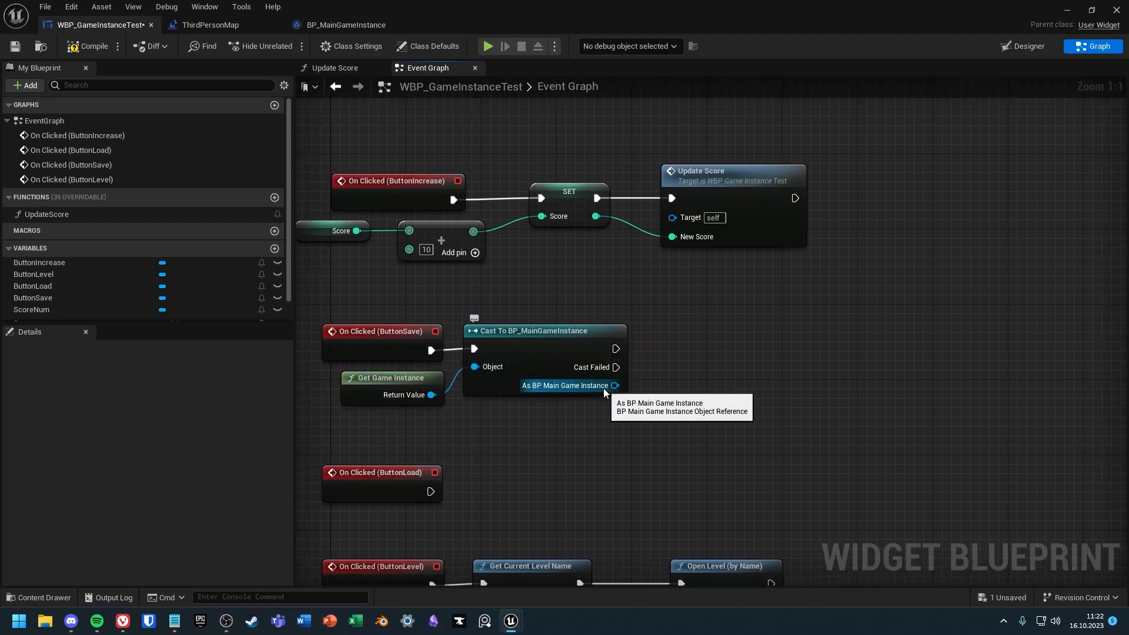
left_click_drag(613, 385, 669, 371)
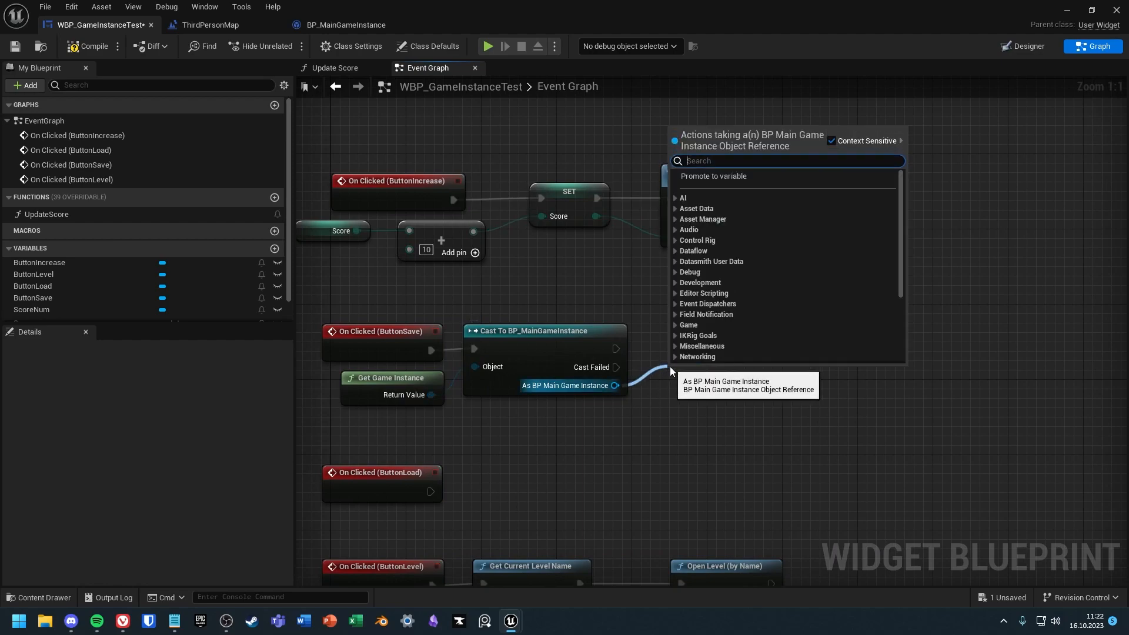
type("score")
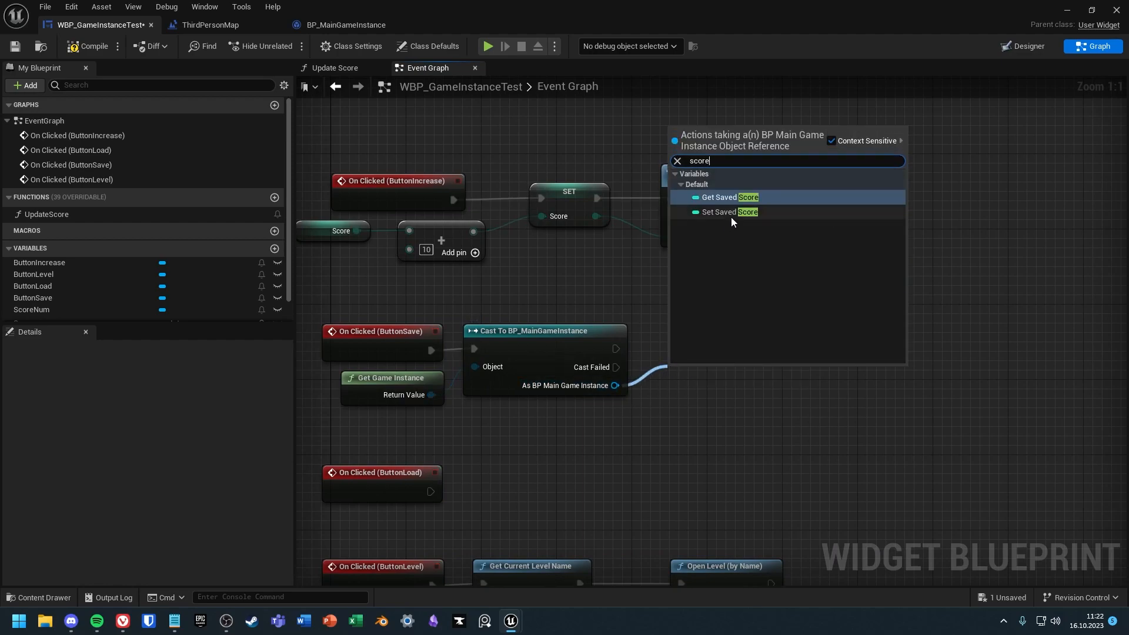
left_click(727, 211)
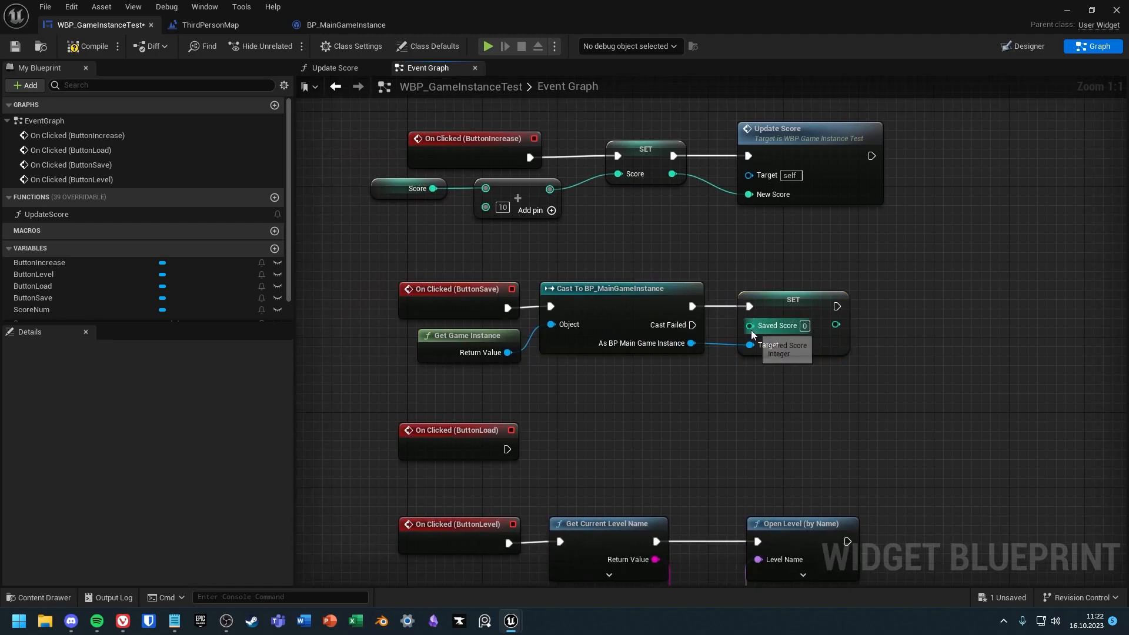
left_click(418, 188)
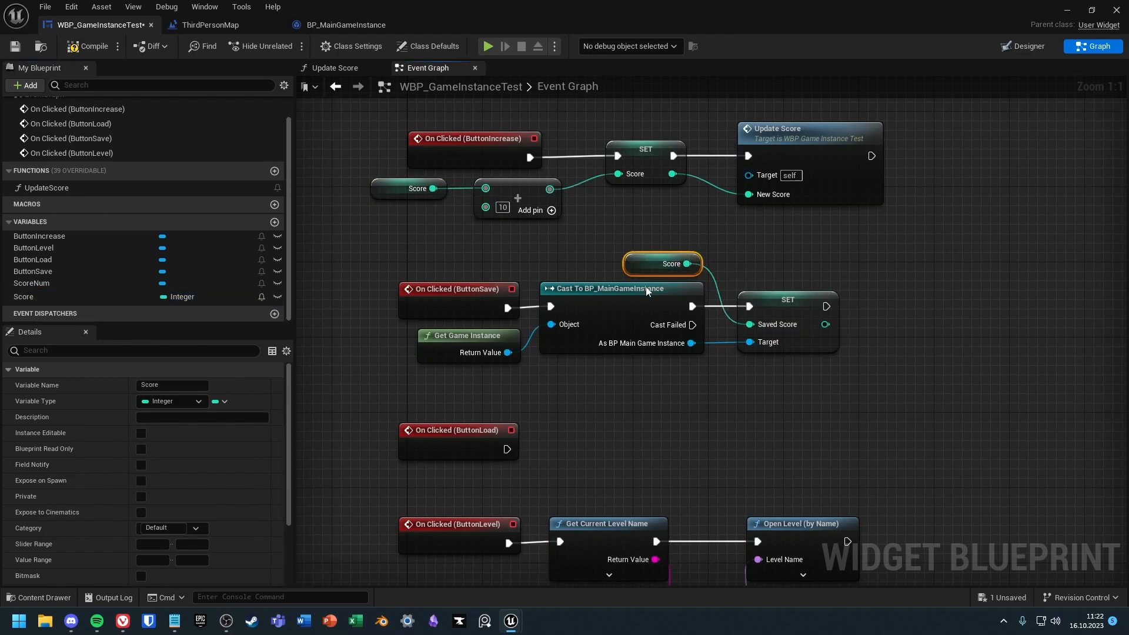
Add a Get Saved Score node and feed it into the Score setter for the Load button
left_click(821, 385)
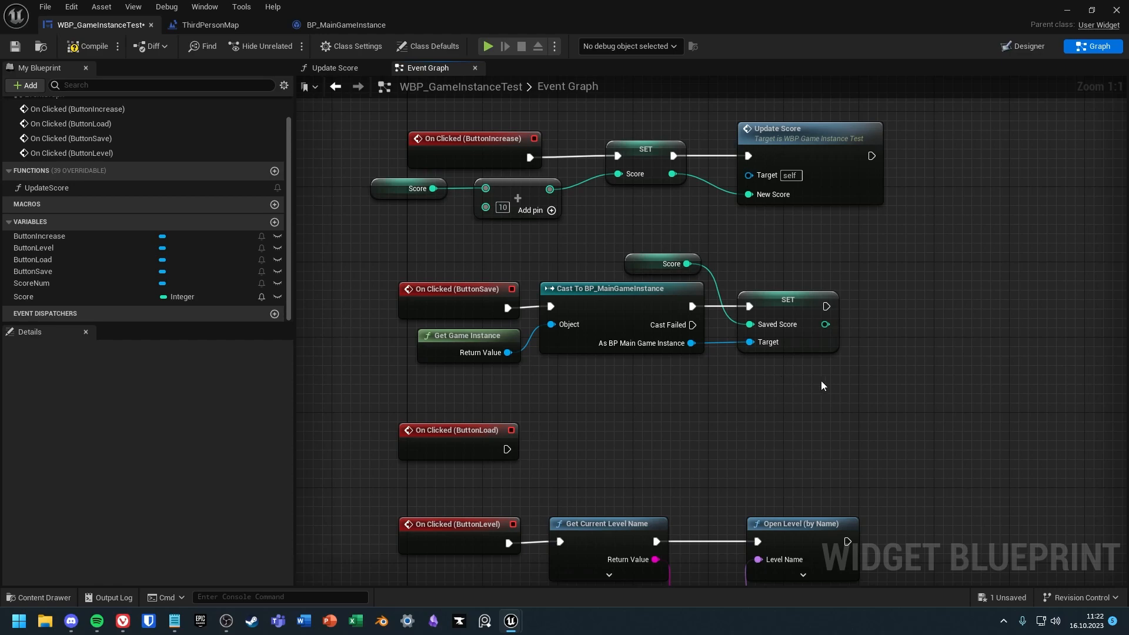
mouse_move(839, 419)
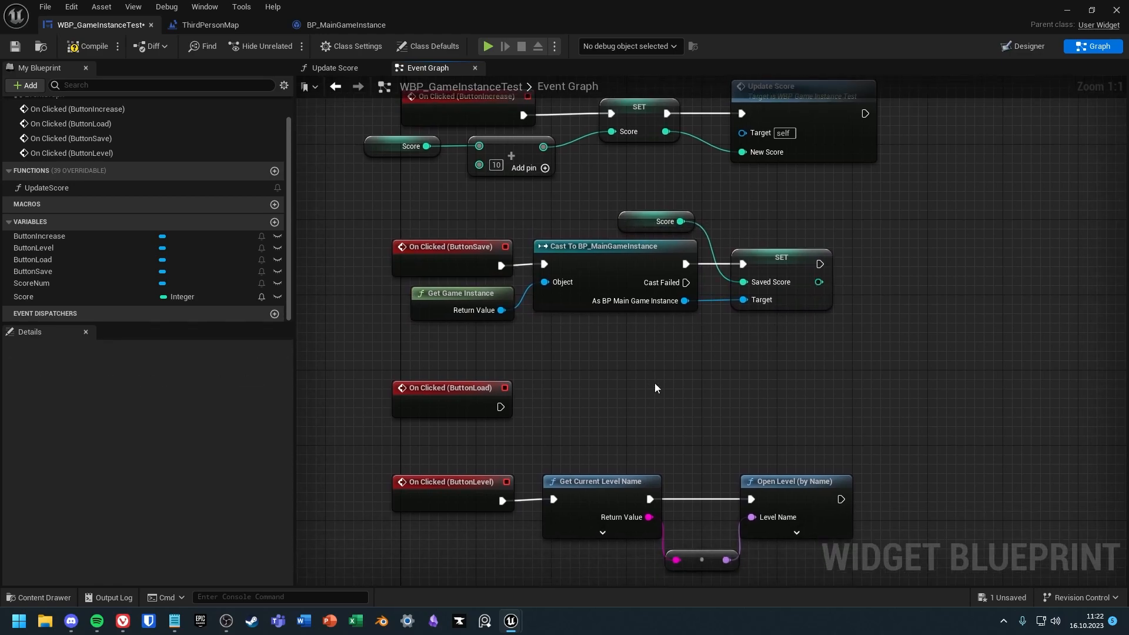
mouse_move(501, 407)
type("get save")
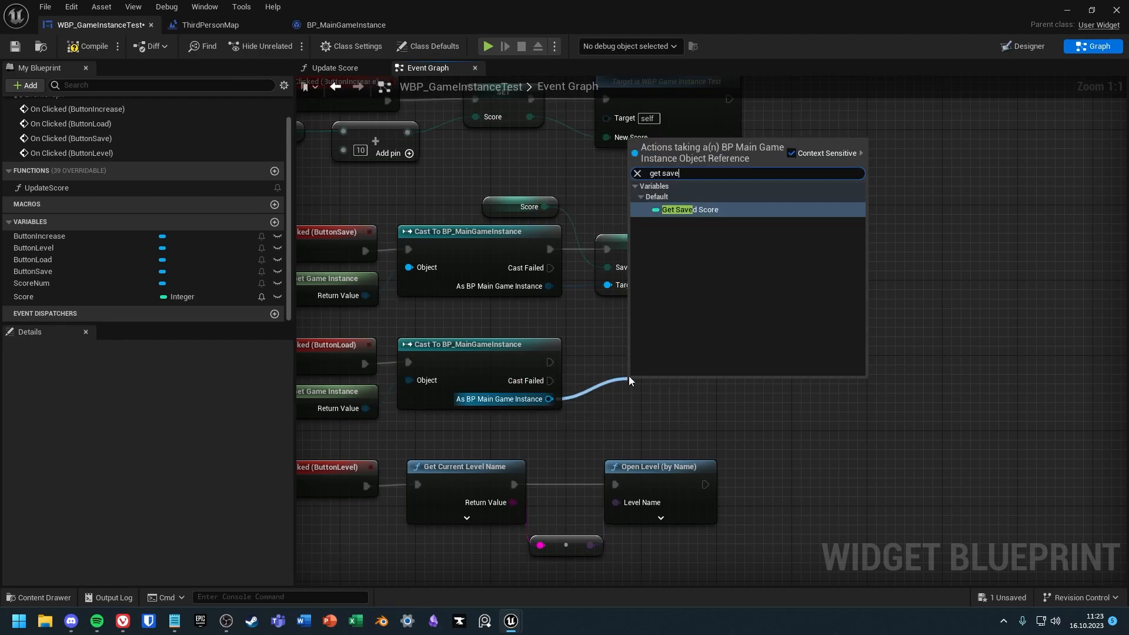
left_click(689, 209)
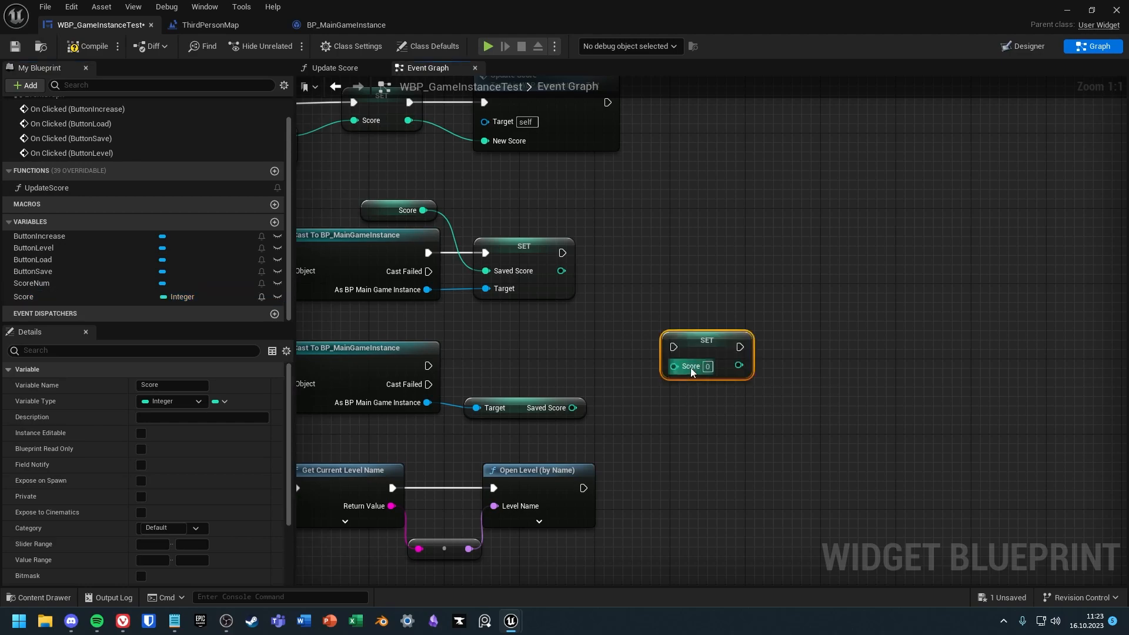
left_click_drag(706, 355, 658, 375)
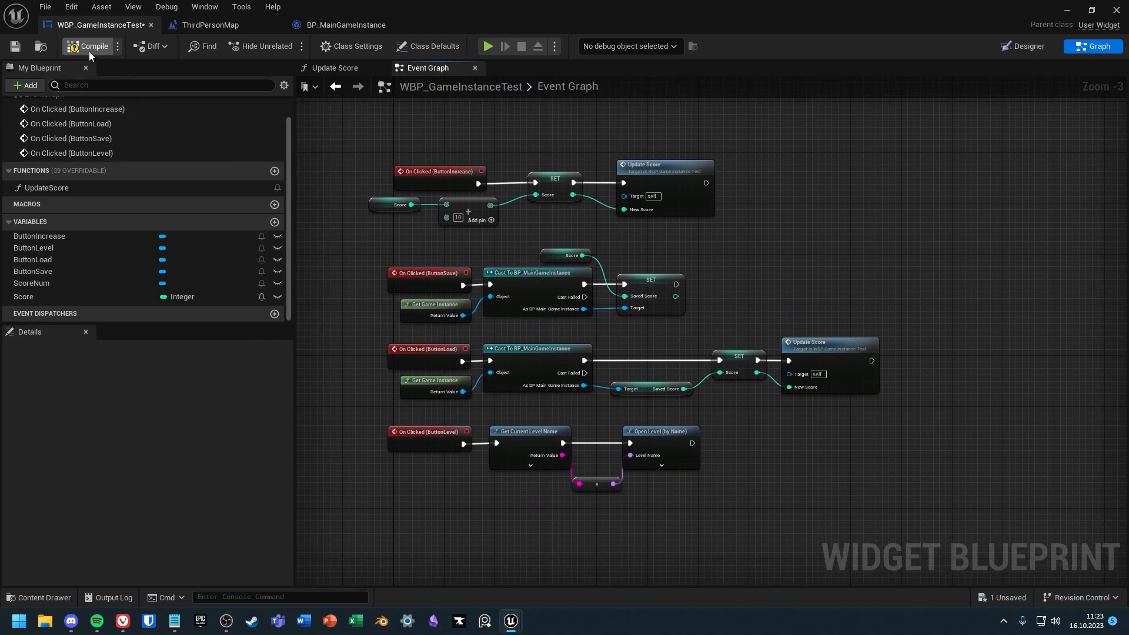
Compile the WBP_GameInstanceTest widget blueprint
left_click(87, 46)
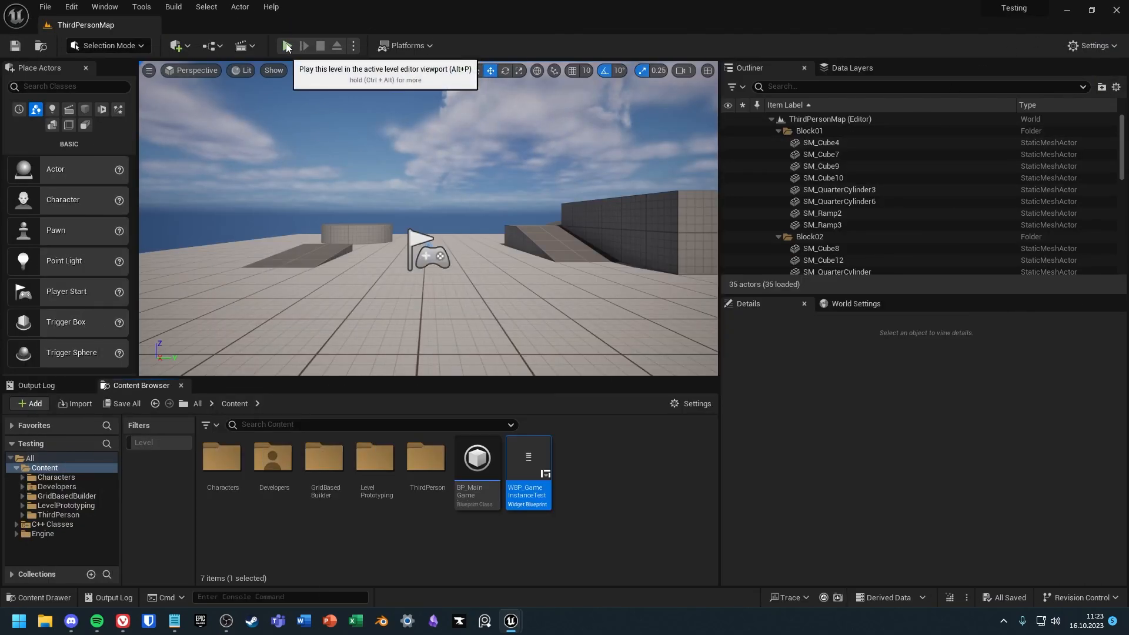
Start a play session and press Increase Score until the score reaches 110
left_click(285, 45)
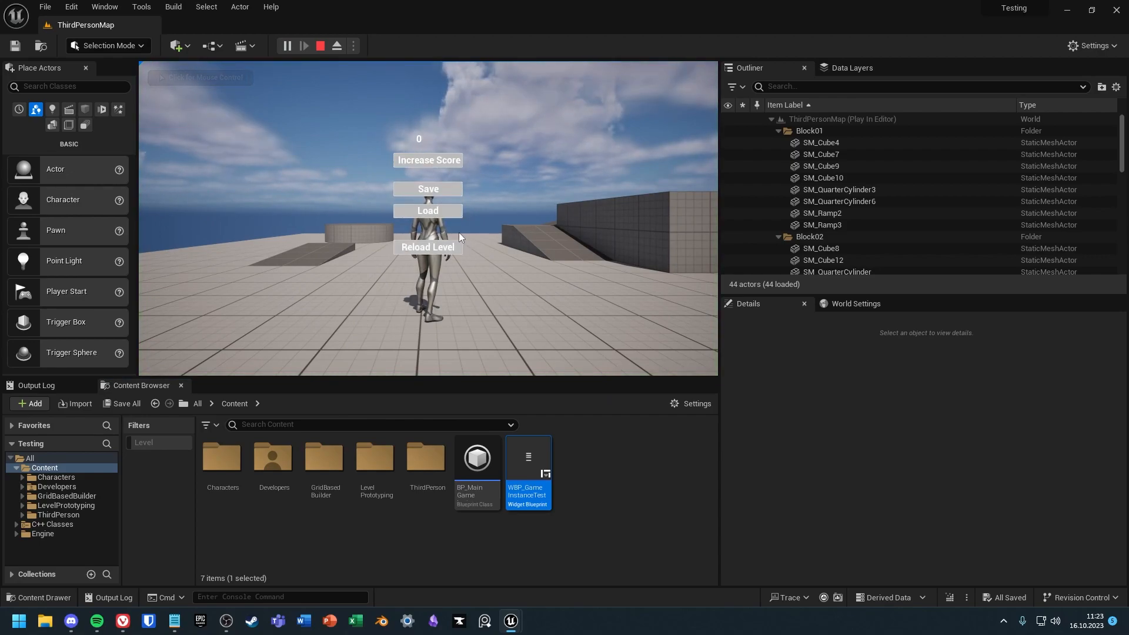
left_click(427, 160)
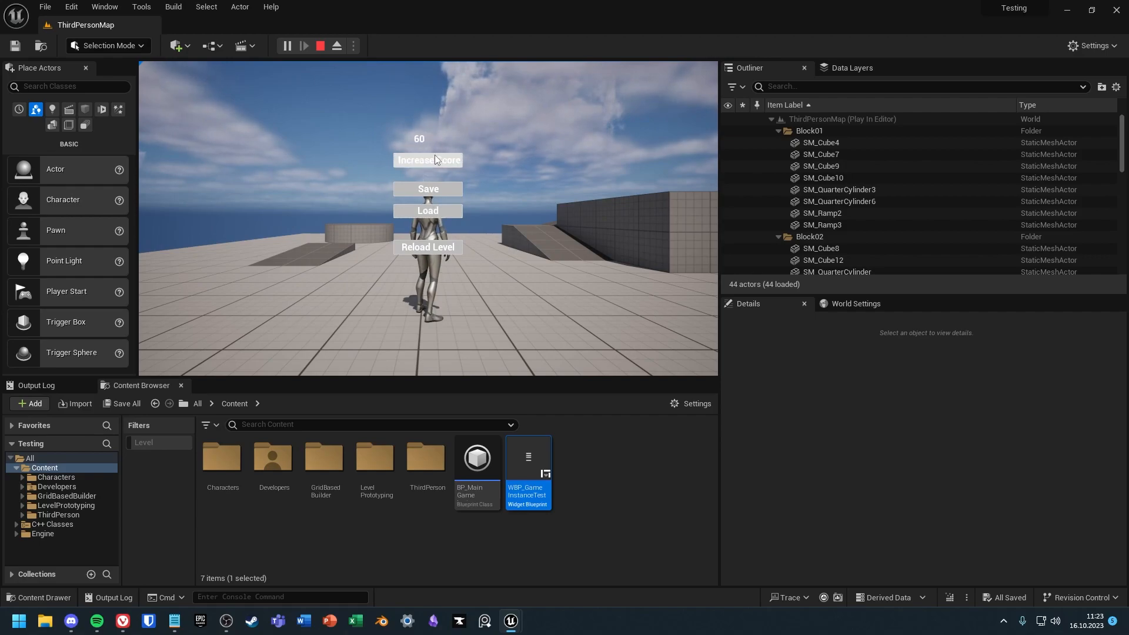
left_click(427, 160)
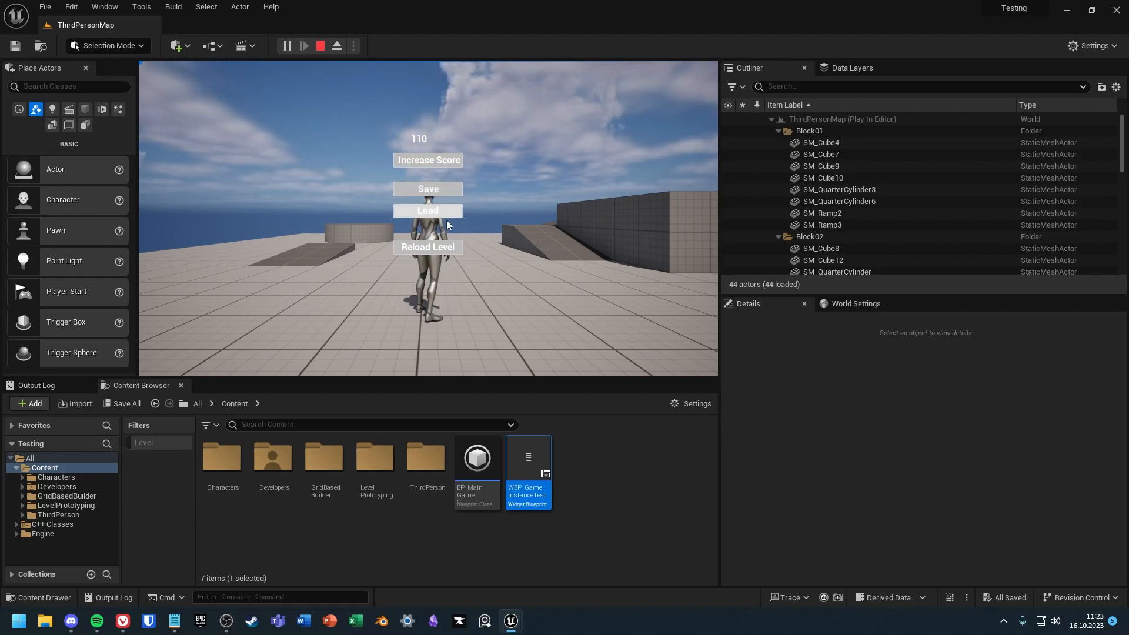